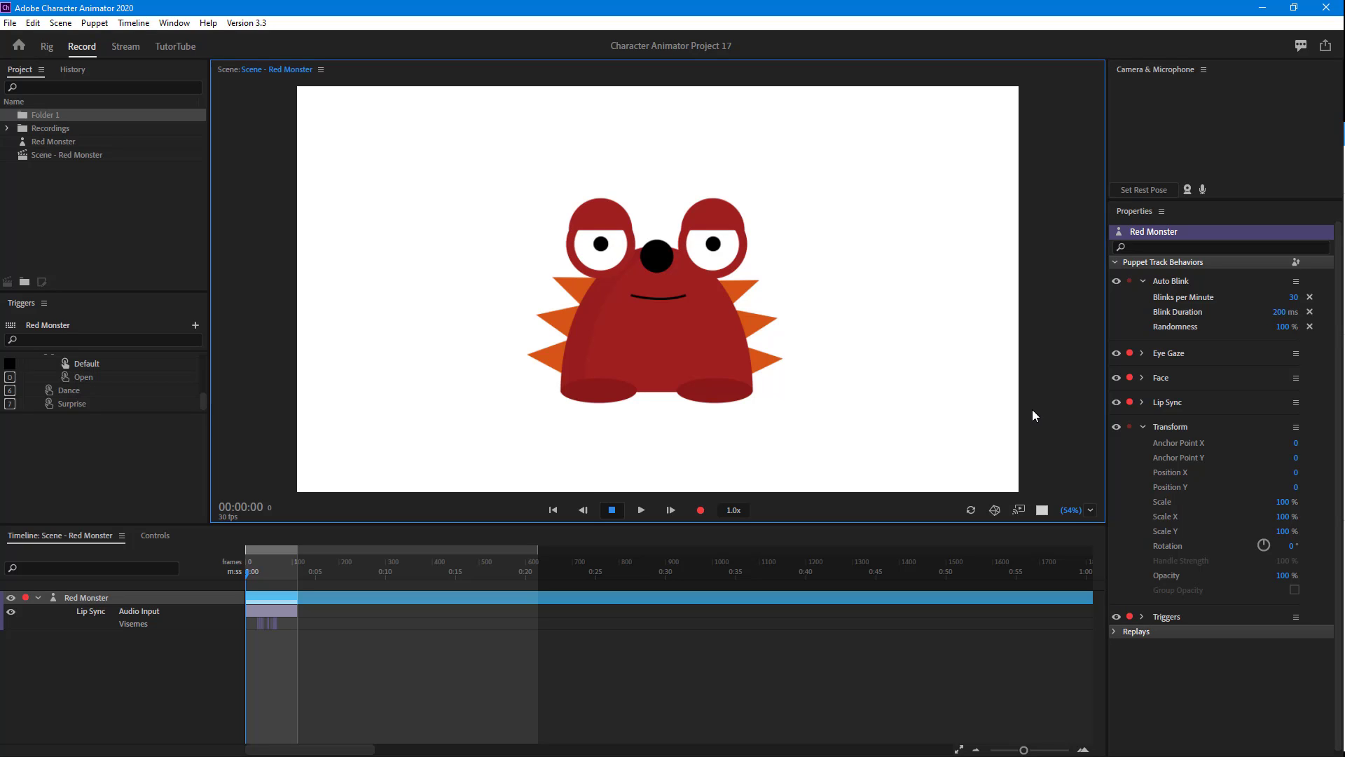
Bring up the Preferences dialog from the Edit menu.
{"action": "left_click", "coordinate": [32, 24]}
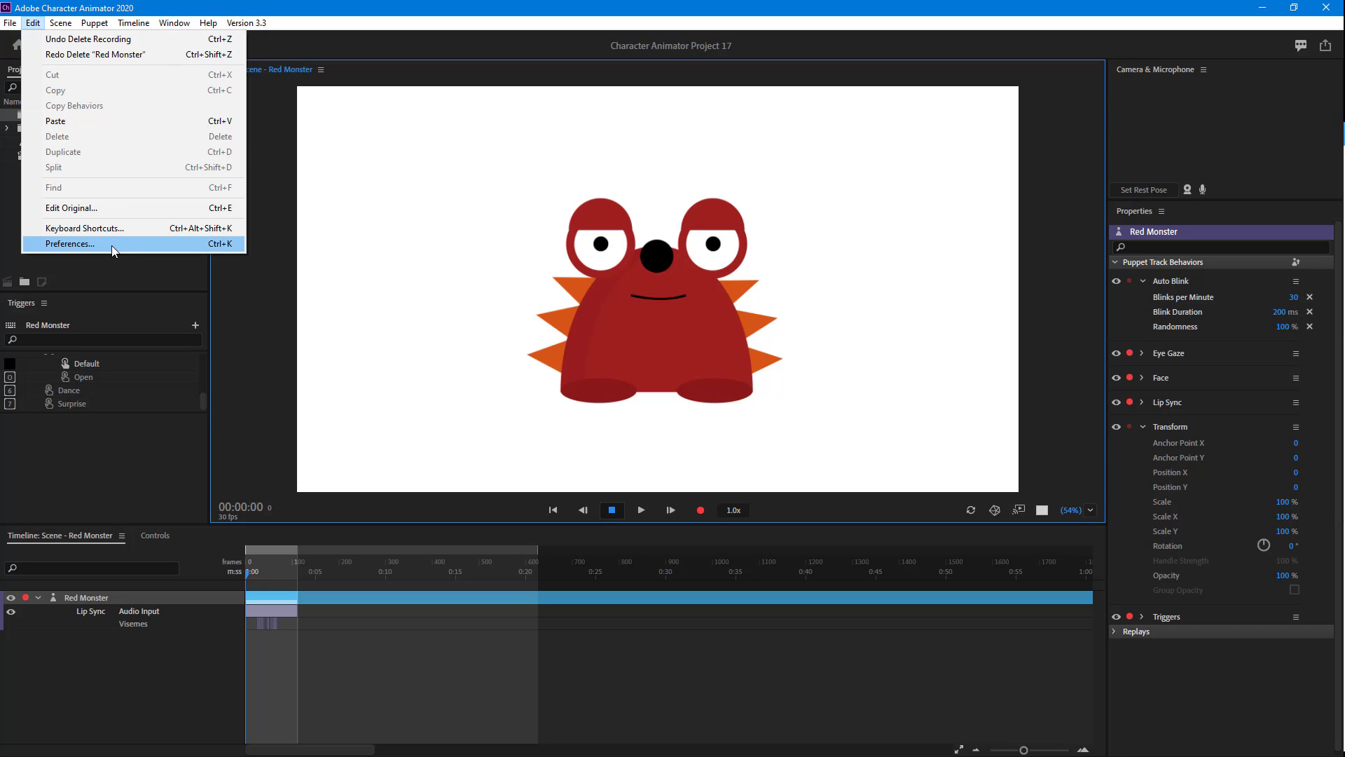
{"action": "left_click", "coordinate": [70, 244]}
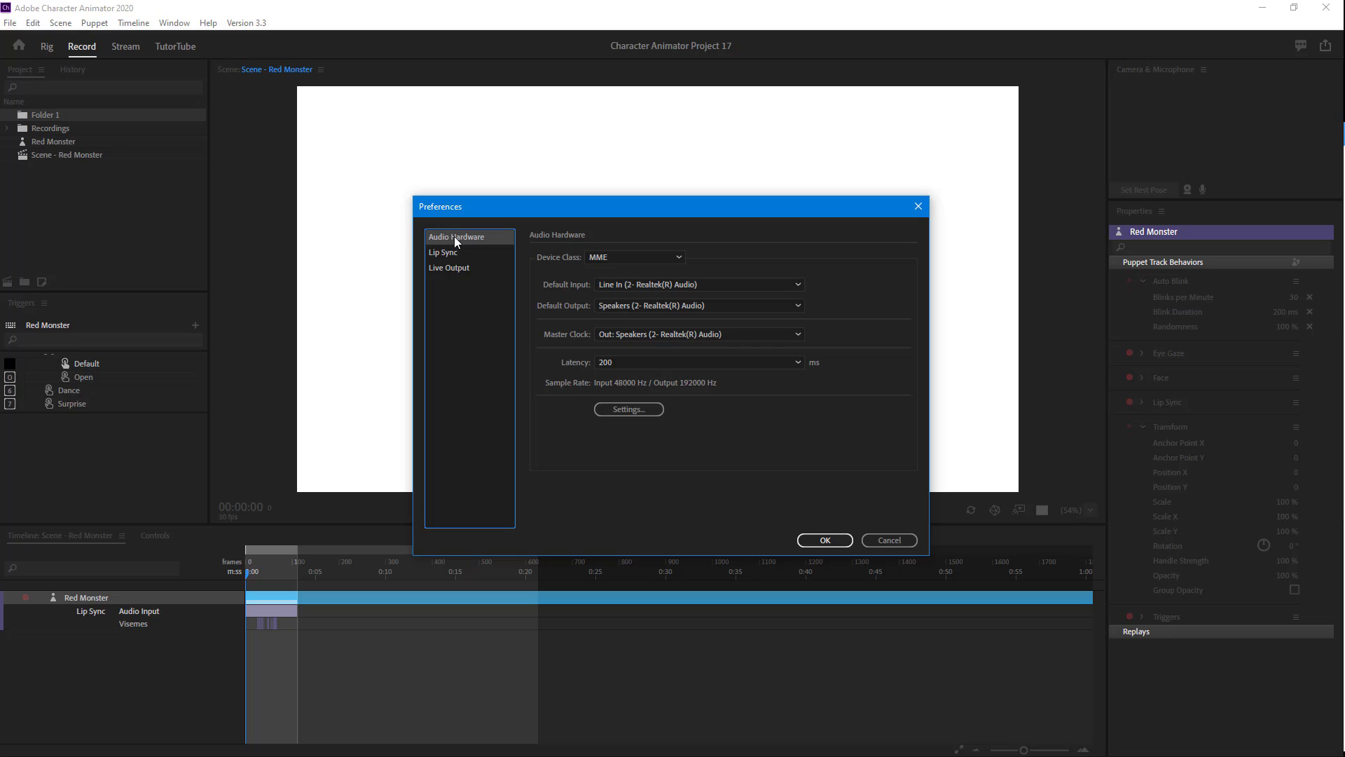
{"action": "mouse_move", "coordinate": [636, 274]}
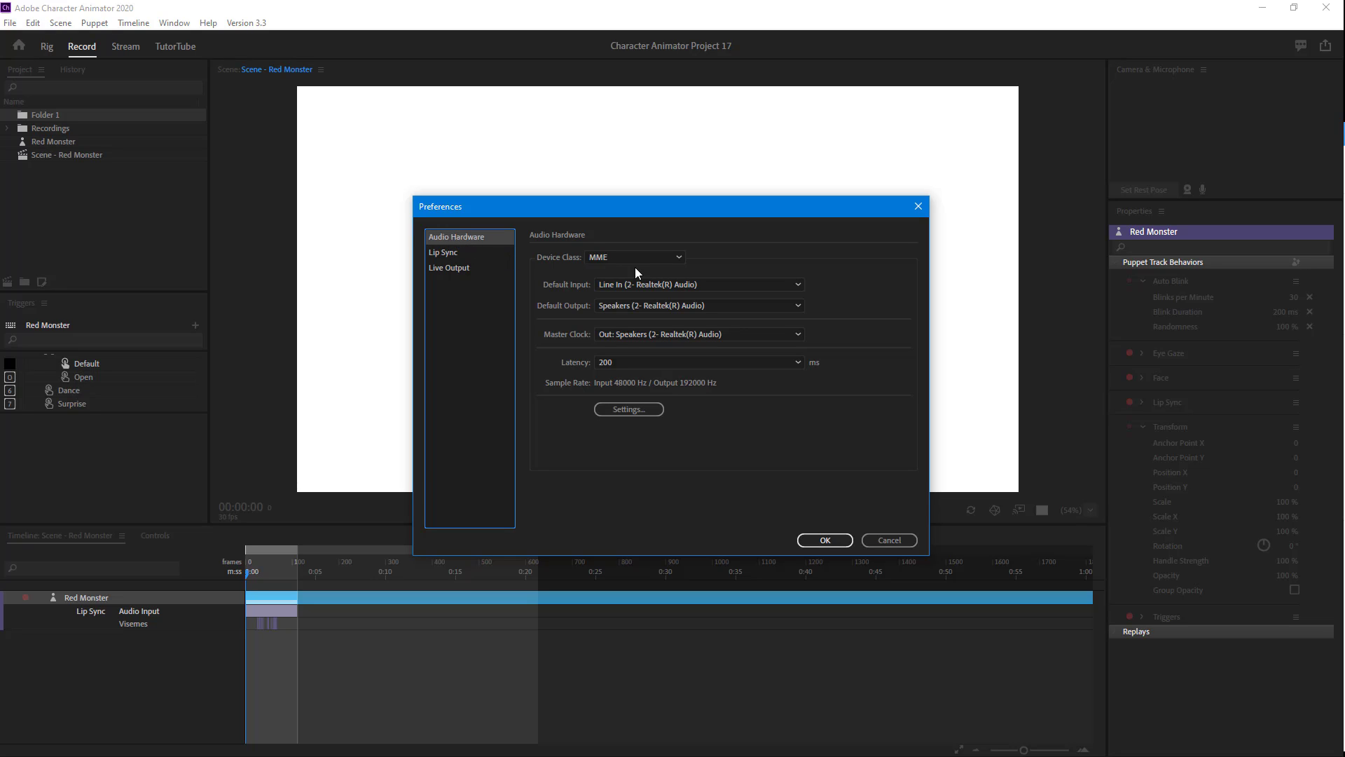
{"action": "left_click", "coordinate": [634, 256]}
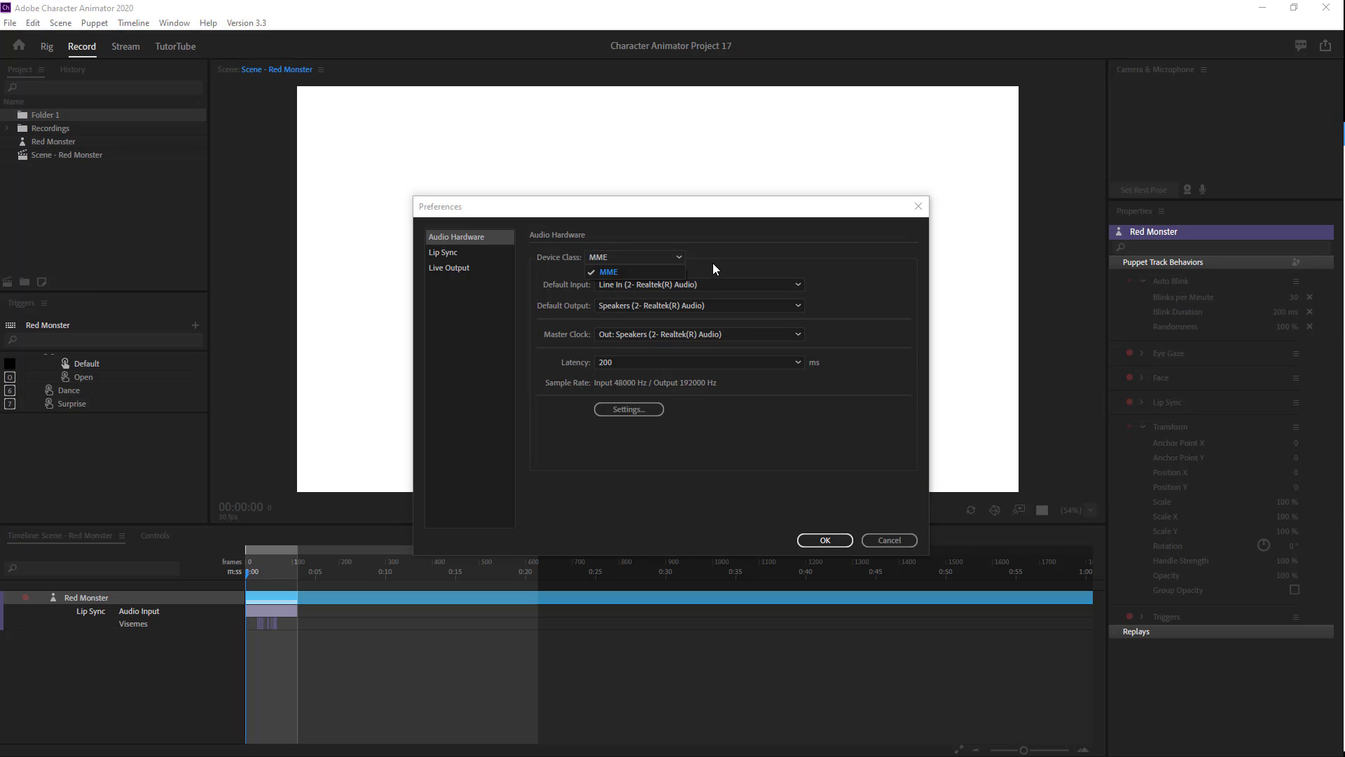
{"action": "left_click", "coordinate": [607, 272]}
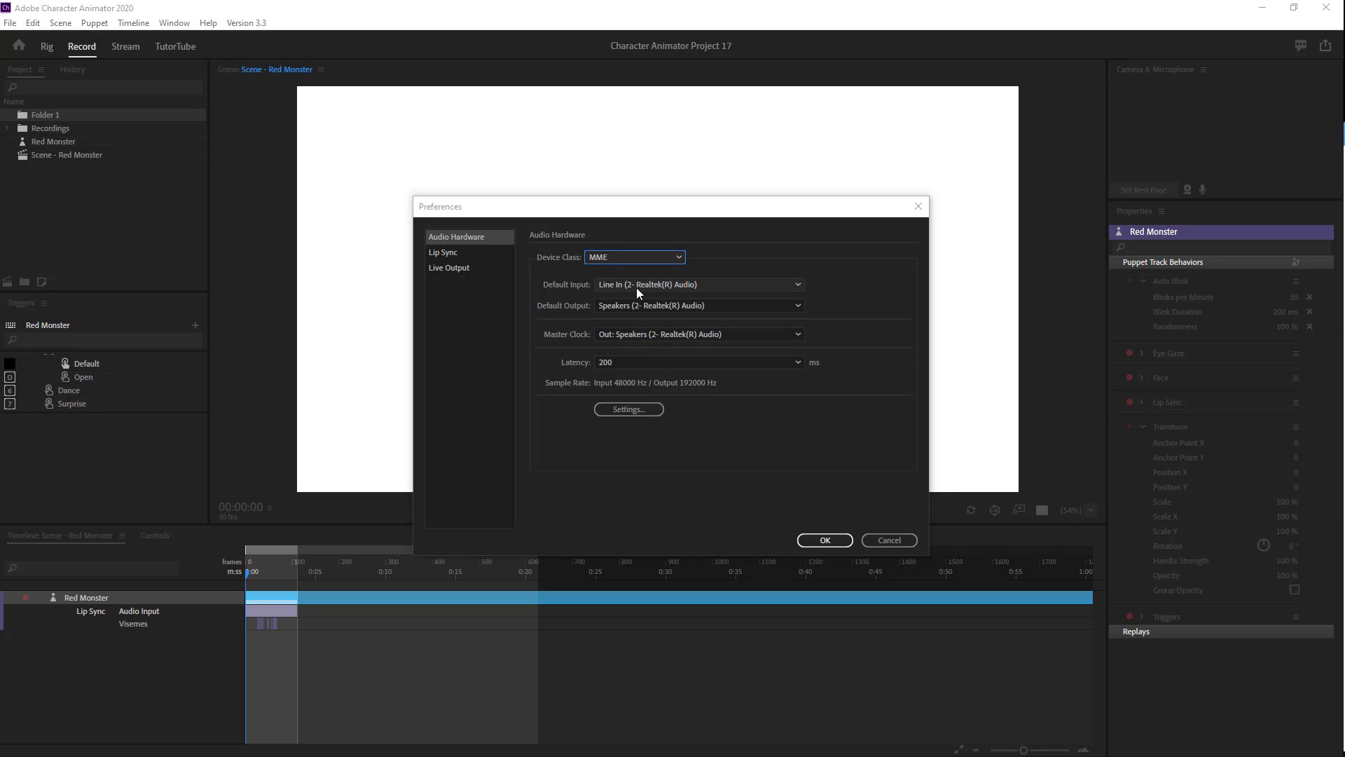
{"action": "left_click", "coordinate": [698, 284]}
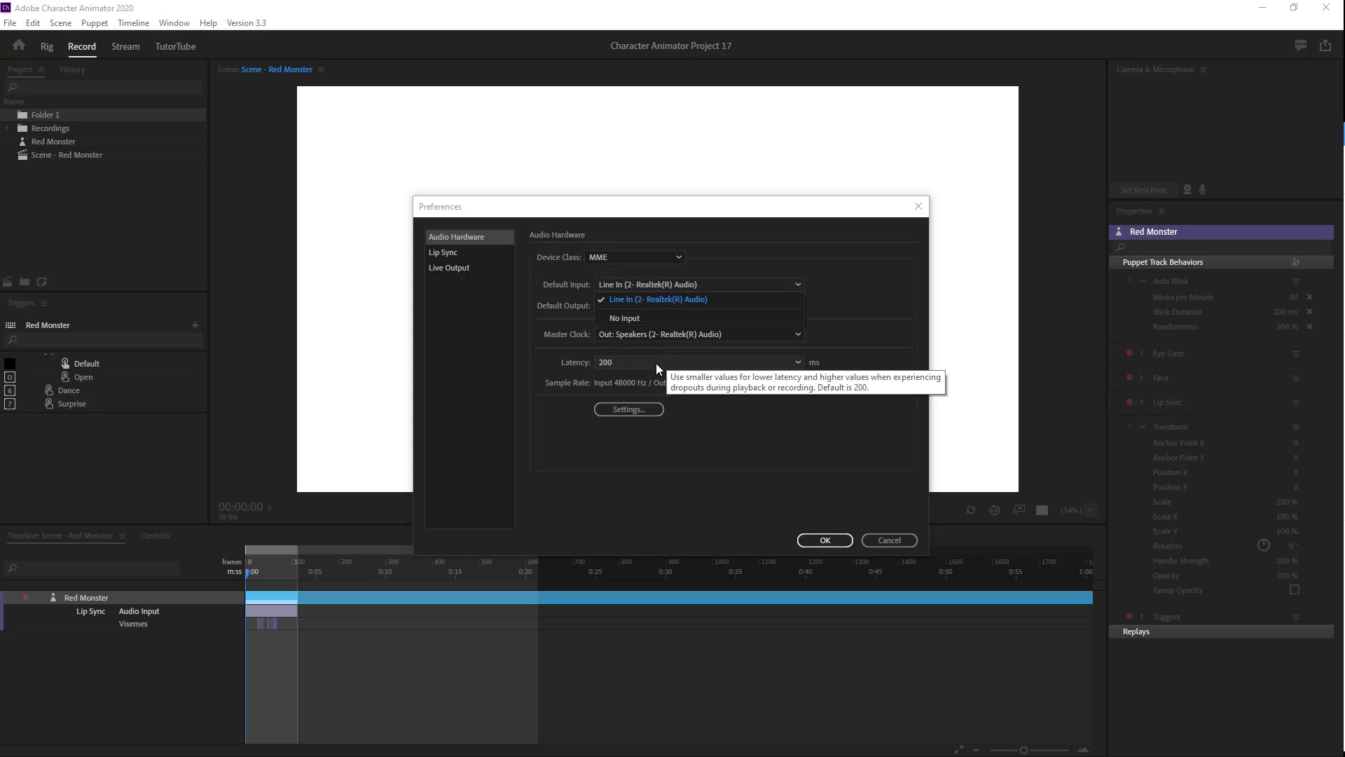
{"action": "mouse_move", "coordinate": [791, 263]}
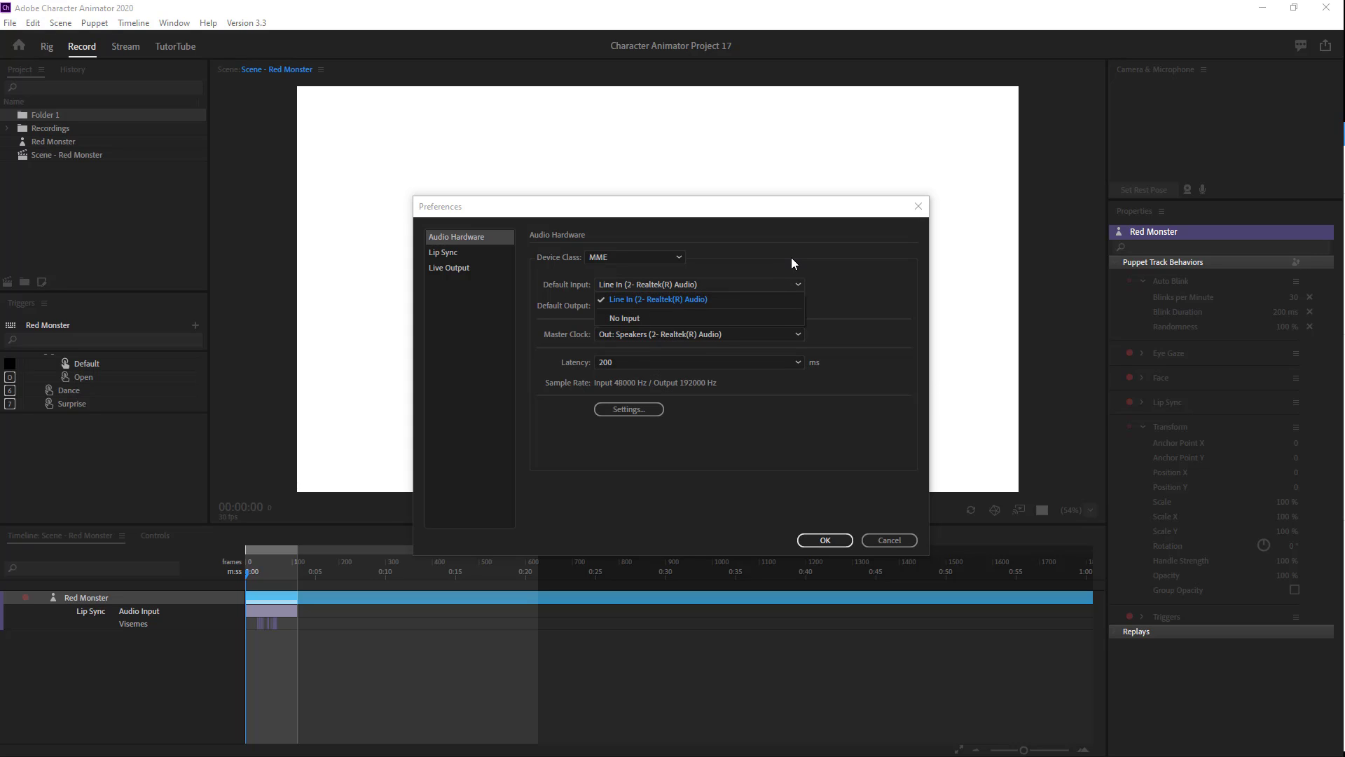
{"action": "left_click", "coordinate": [698, 304]}
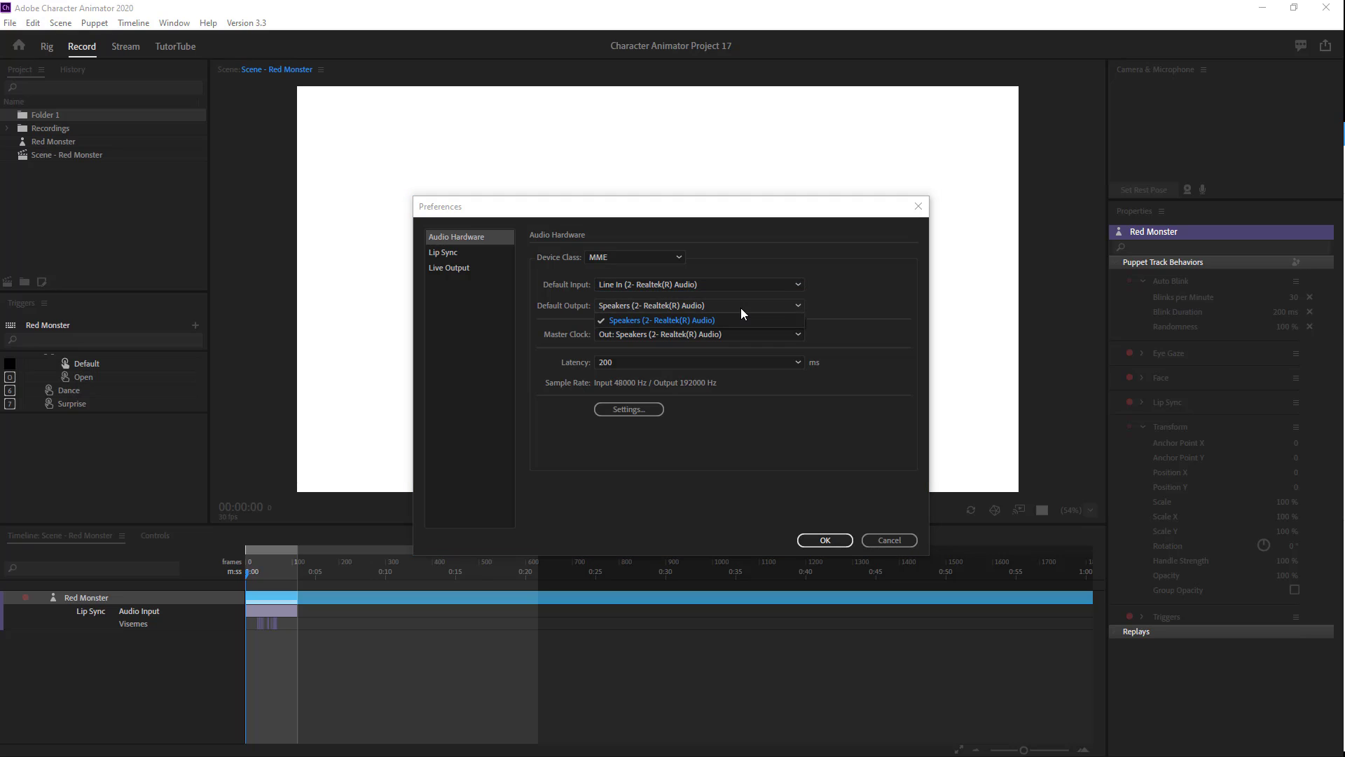
{"action": "mouse_move", "coordinate": [716, 325]}
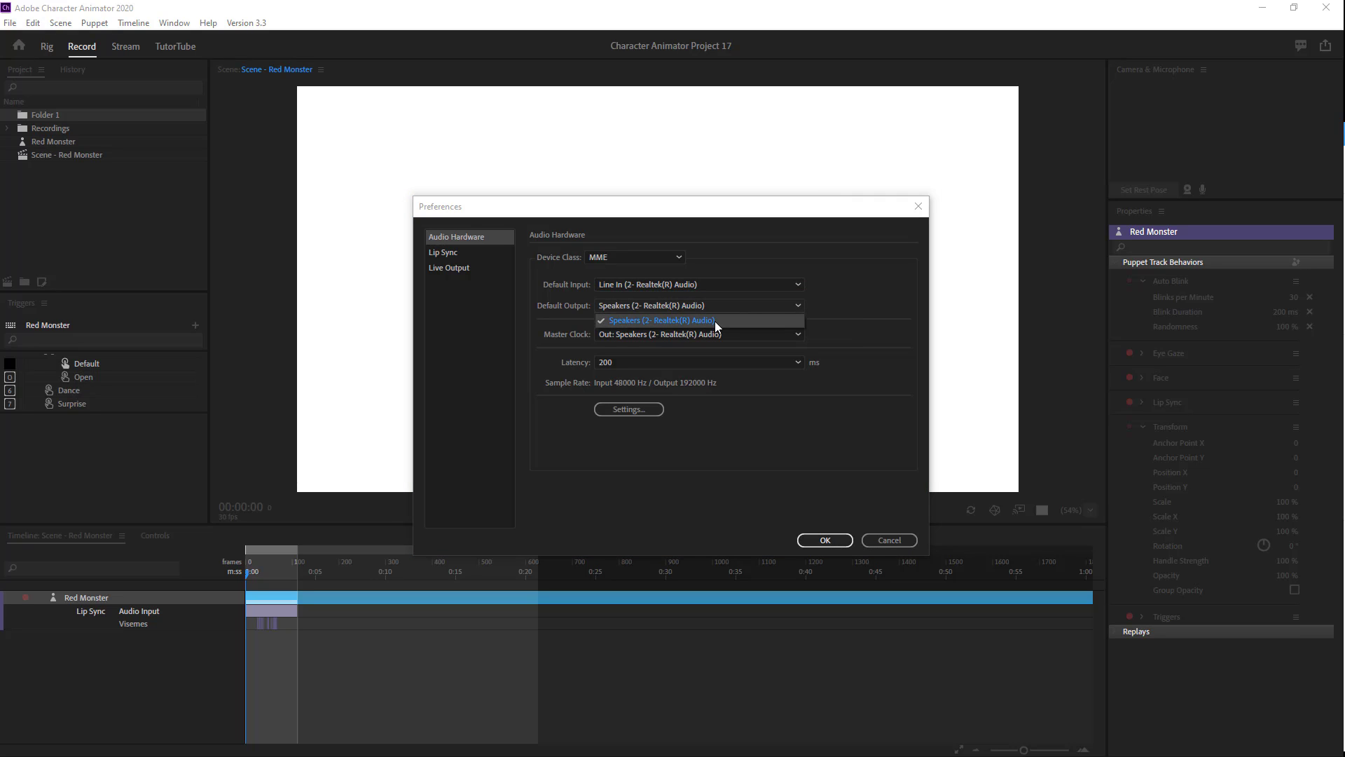
{"action": "mouse_move", "coordinate": [843, 318]}
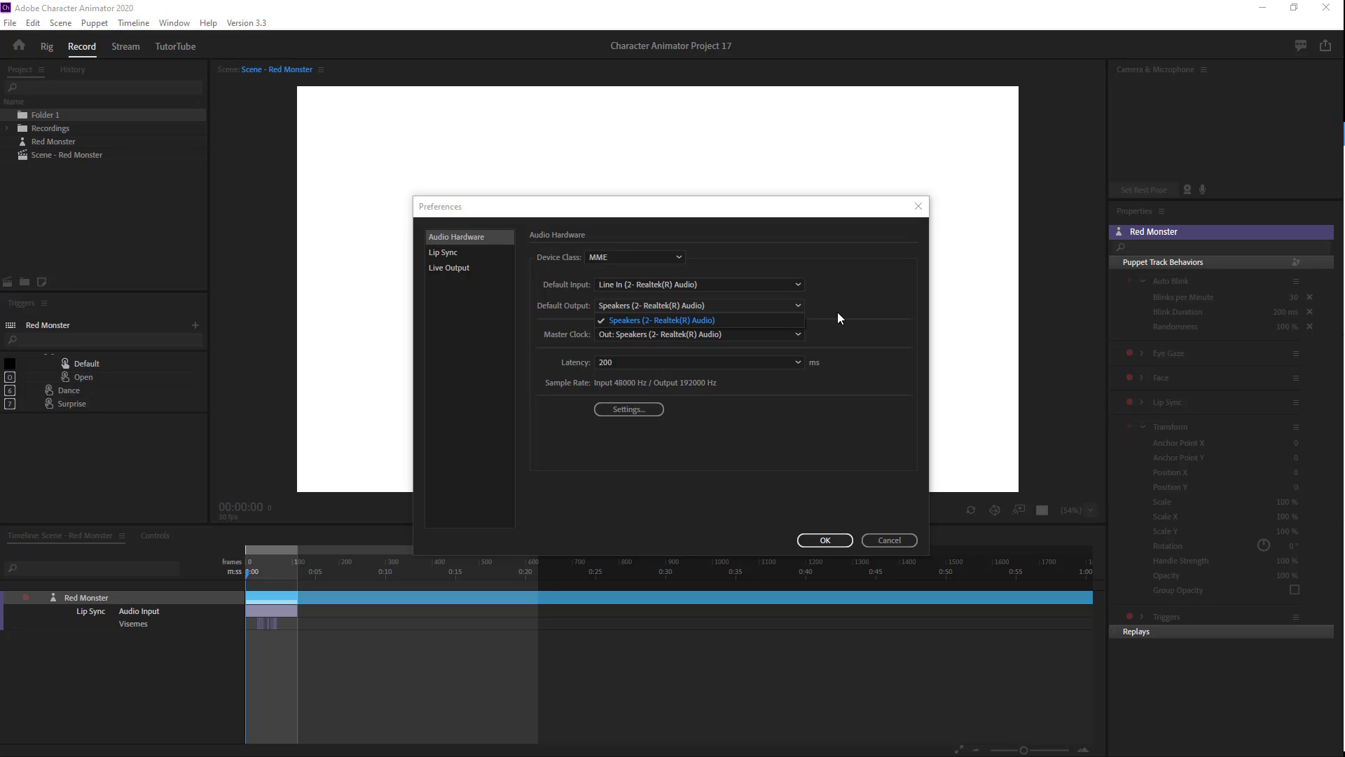
{"action": "left_click", "coordinate": [661, 320]}
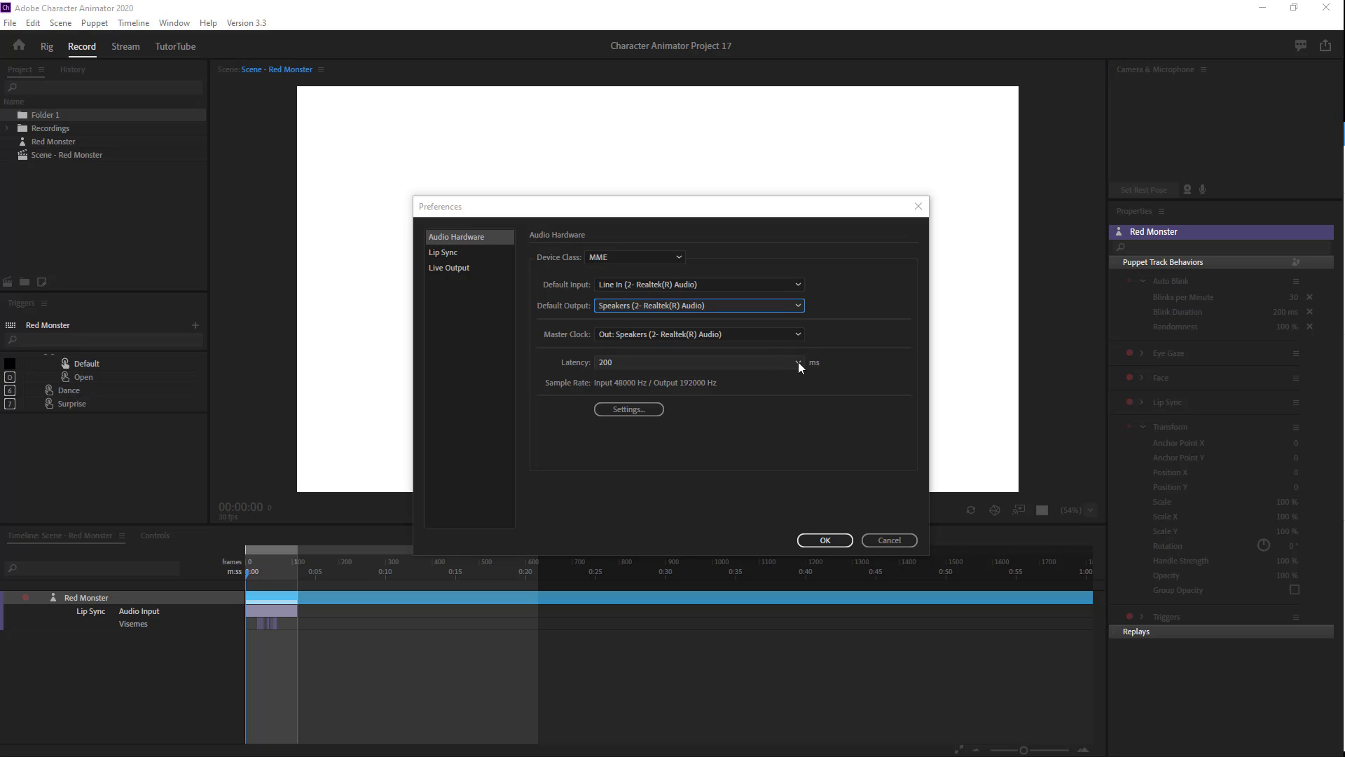
Keep latency at 200 ms, glance at the Windows Sound settings, then switch to Lip Sync preferences.
{"action": "left_click", "coordinate": [796, 361]}
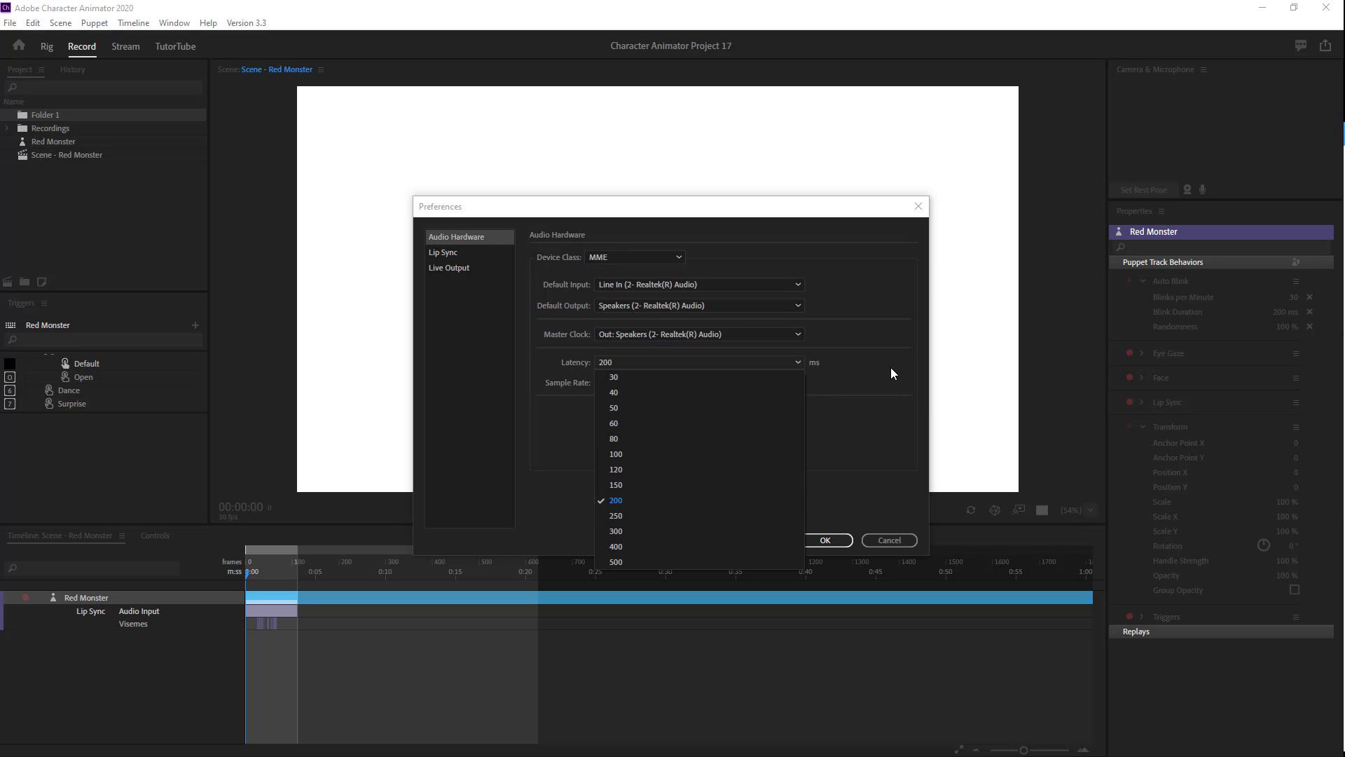
{"action": "left_click", "coordinate": [615, 500]}
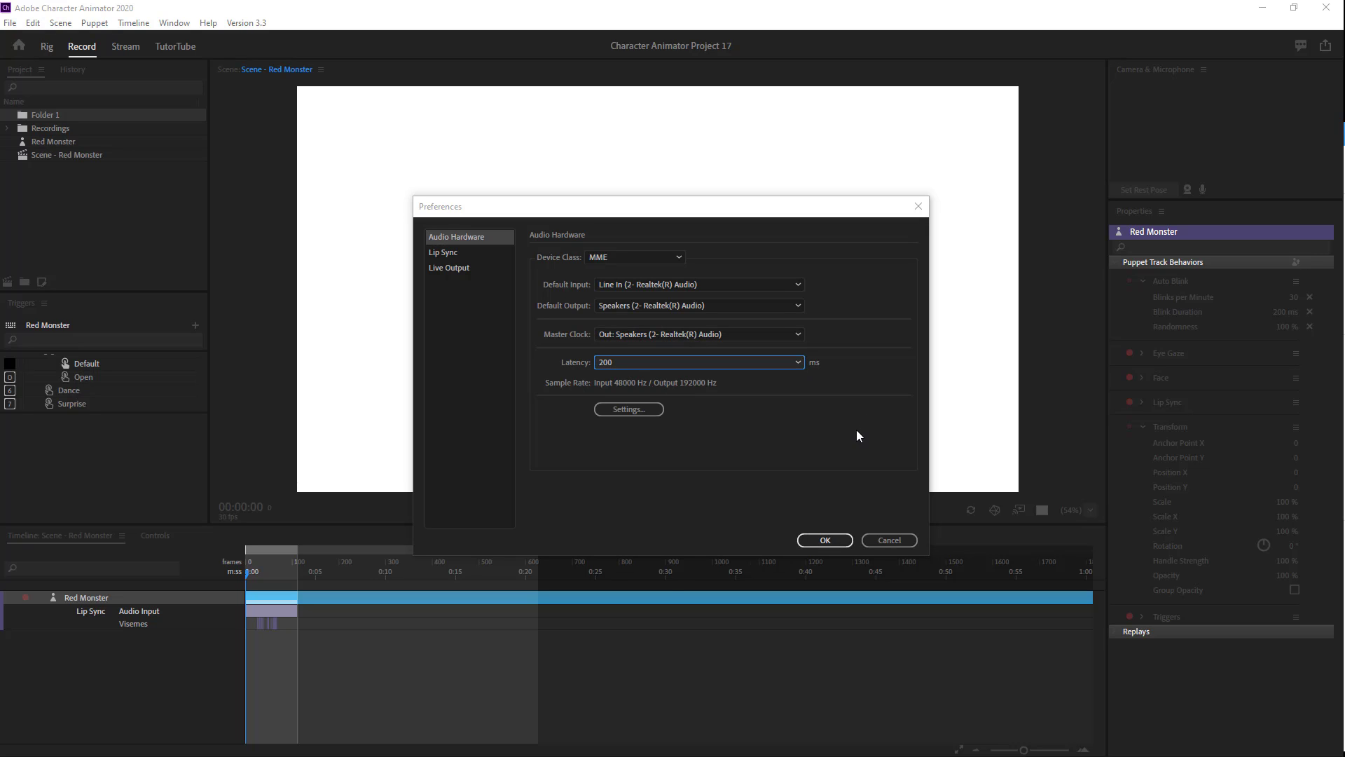
{"action": "mouse_move", "coordinate": [673, 426]}
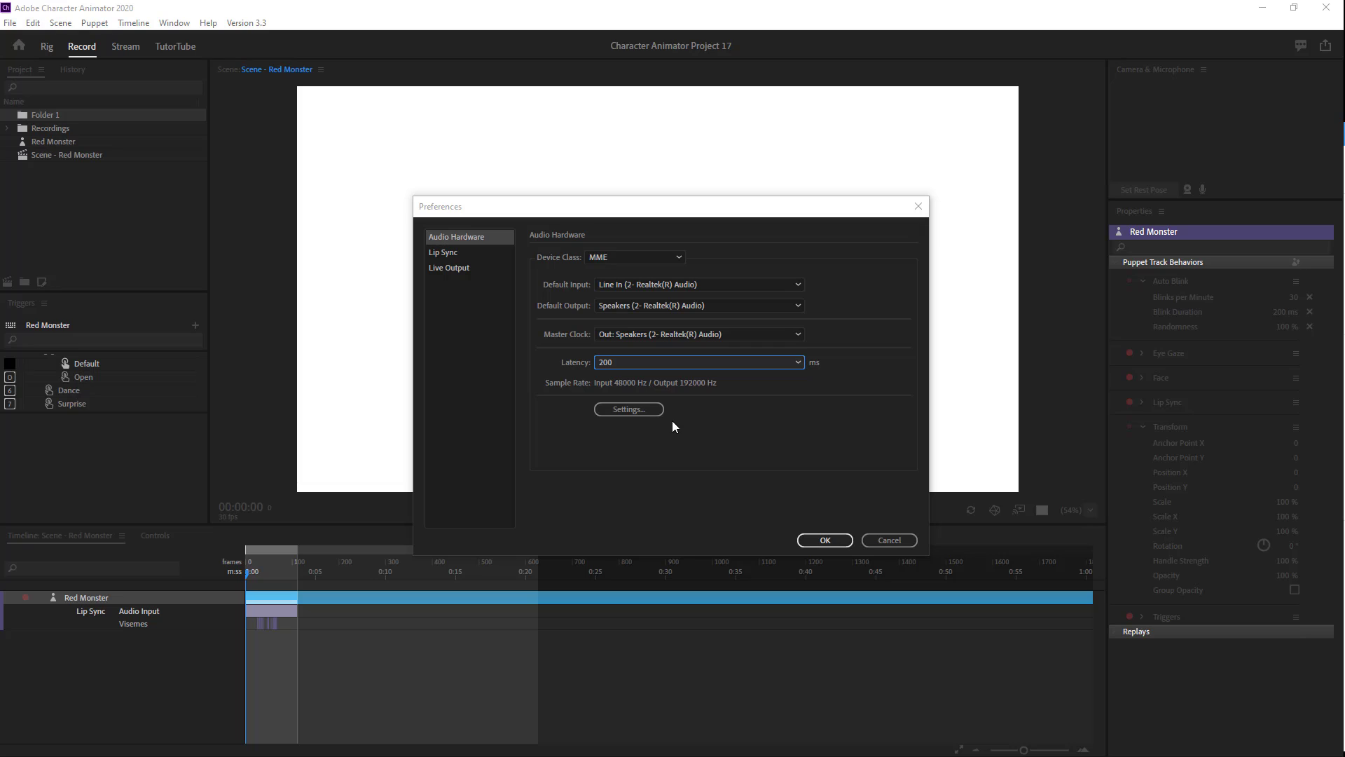
{"action": "mouse_move", "coordinate": [636, 418]}
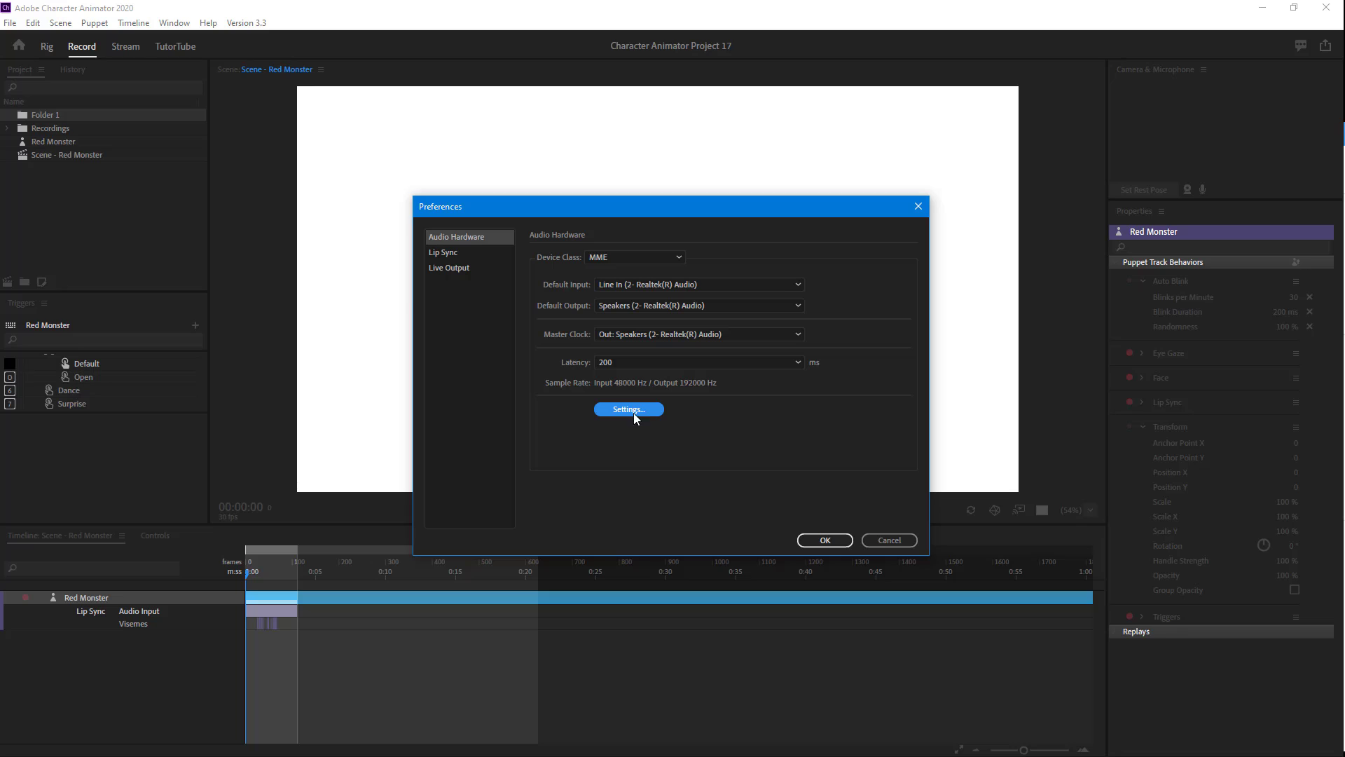
{"action": "left_click", "coordinate": [628, 408]}
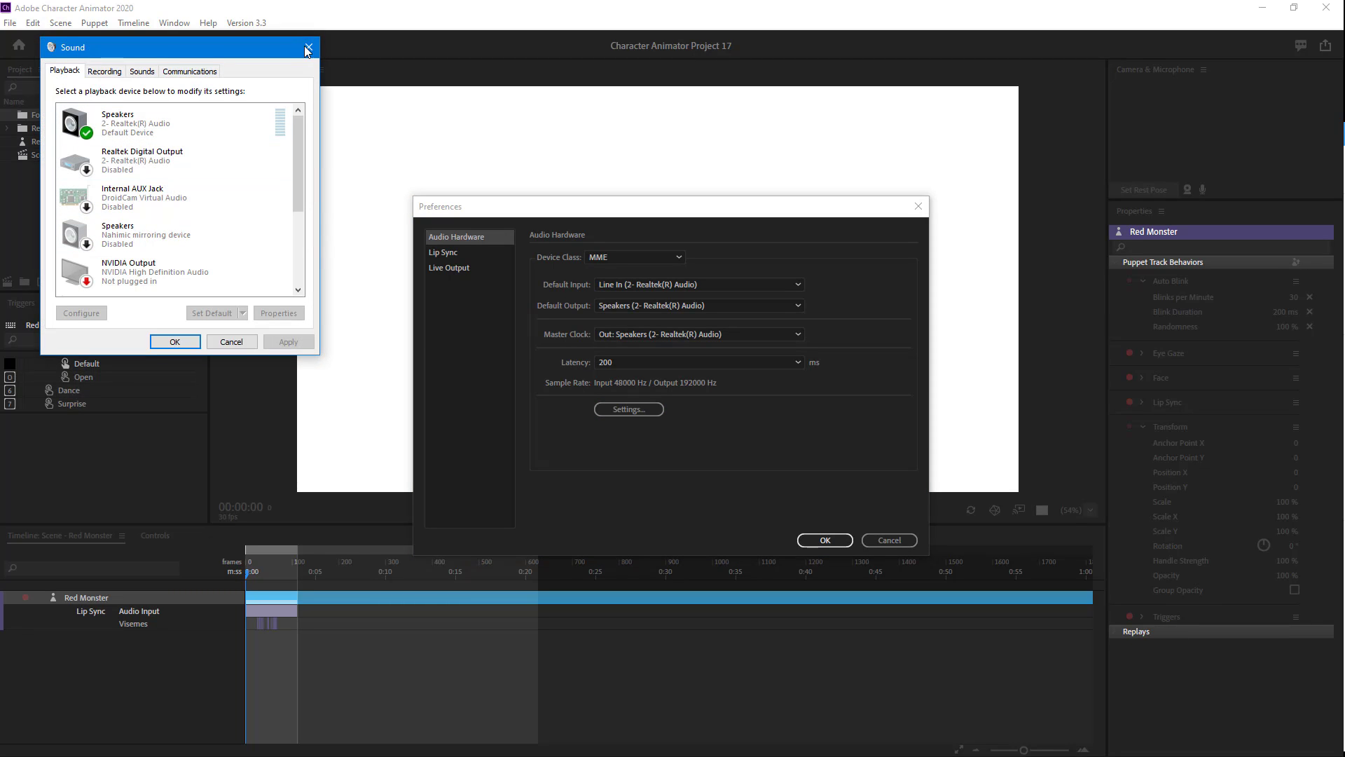
{"action": "left_click", "coordinate": [306, 47]}
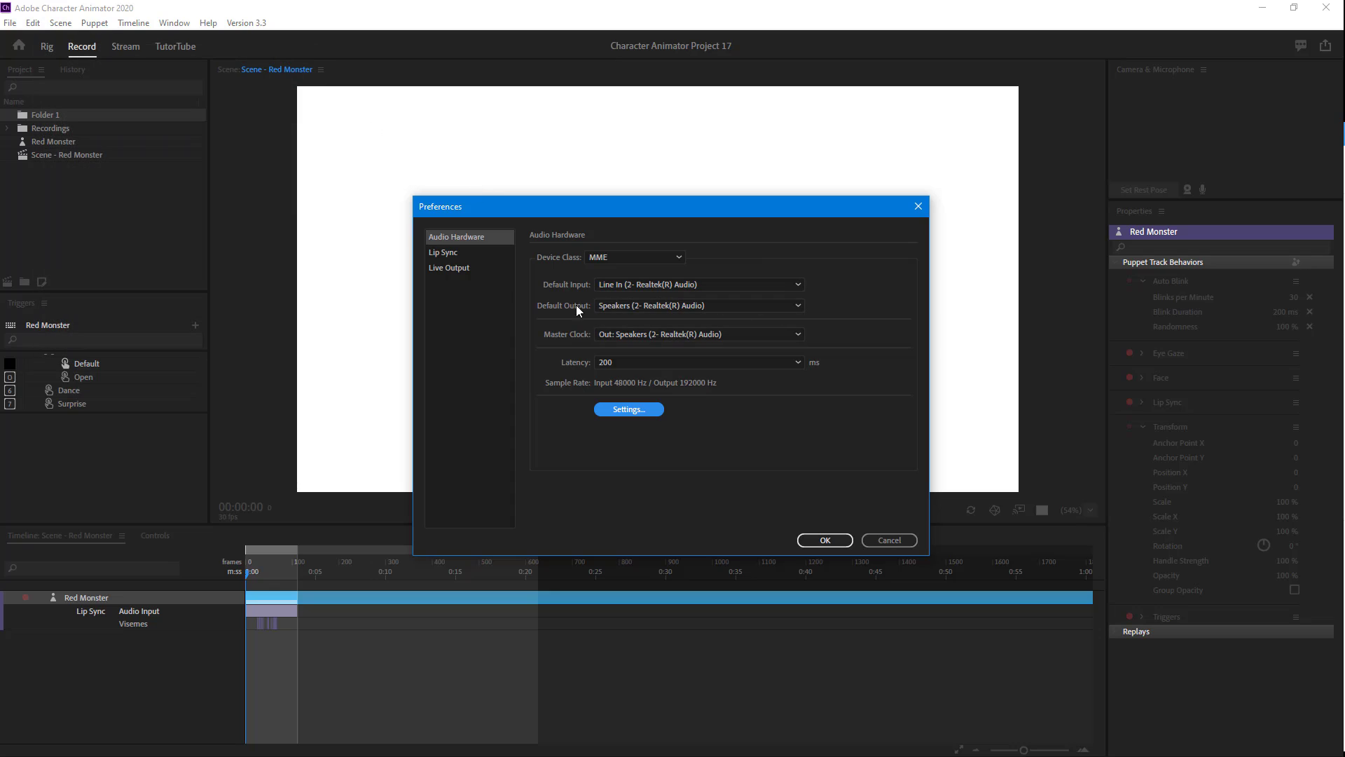
{"action": "left_click", "coordinate": [444, 251]}
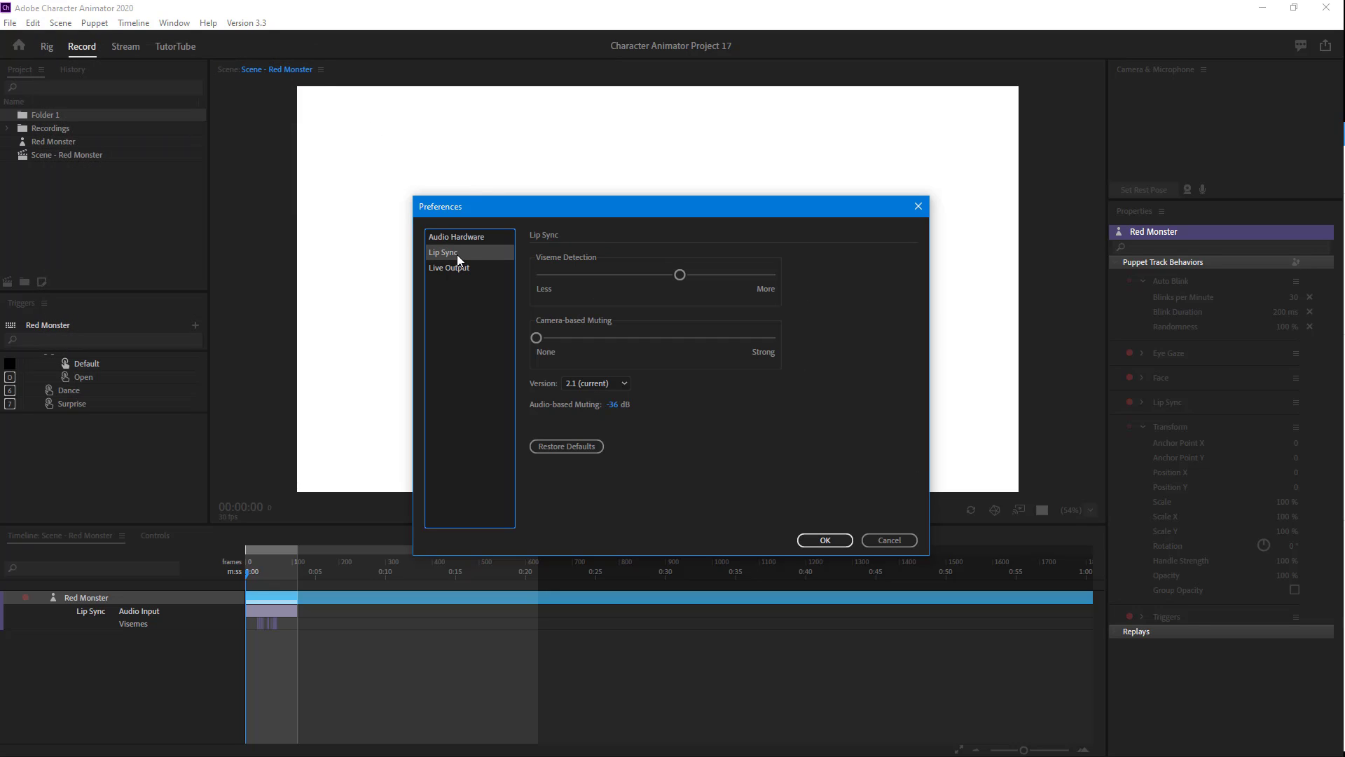
{"action": "mouse_move", "coordinate": [573, 281]}
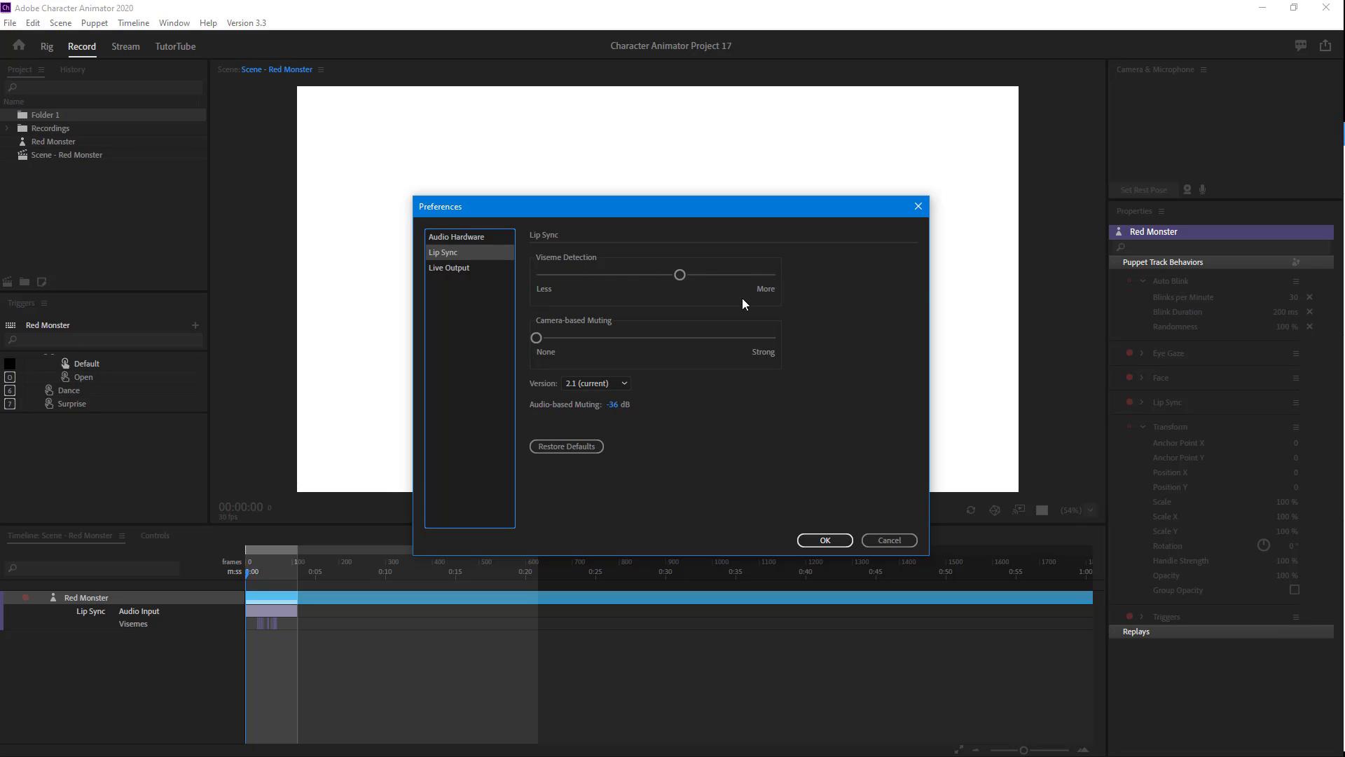
Set the Viseme Detection slider to medium sensitivity.
{"action": "left_click_drag", "start_coordinate": [681, 273], "coordinate": [564, 273]}
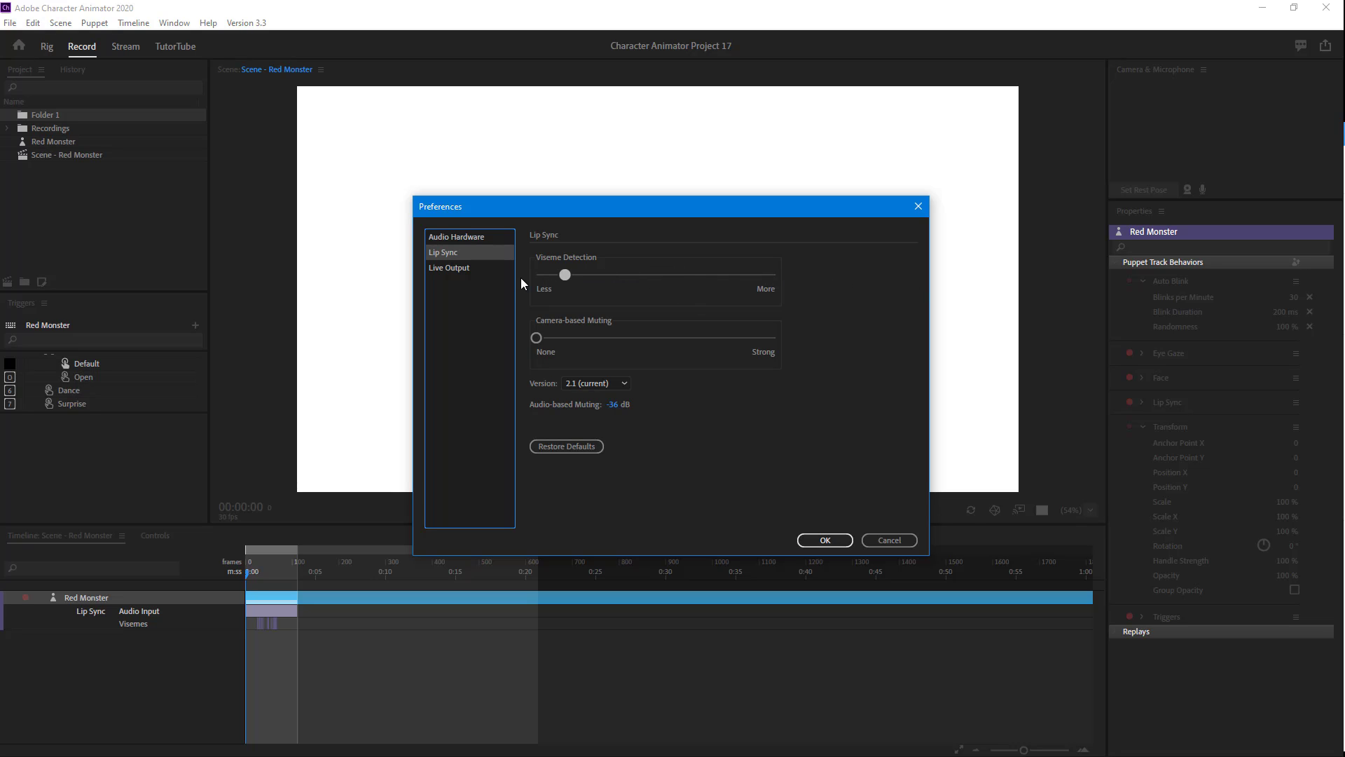
{"action": "left_click_drag", "start_coordinate": [565, 273], "coordinate": [675, 273]}
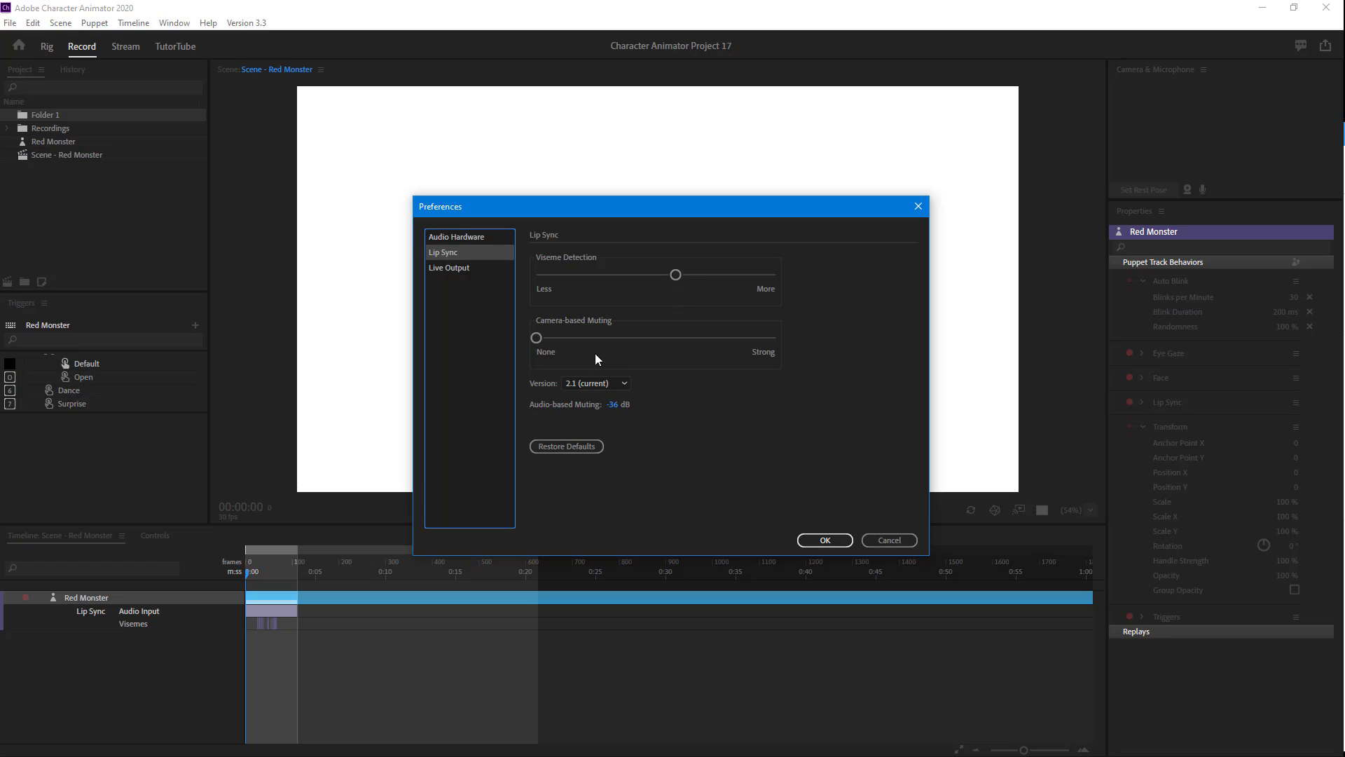
{"action": "mouse_move", "coordinate": [541, 354]}
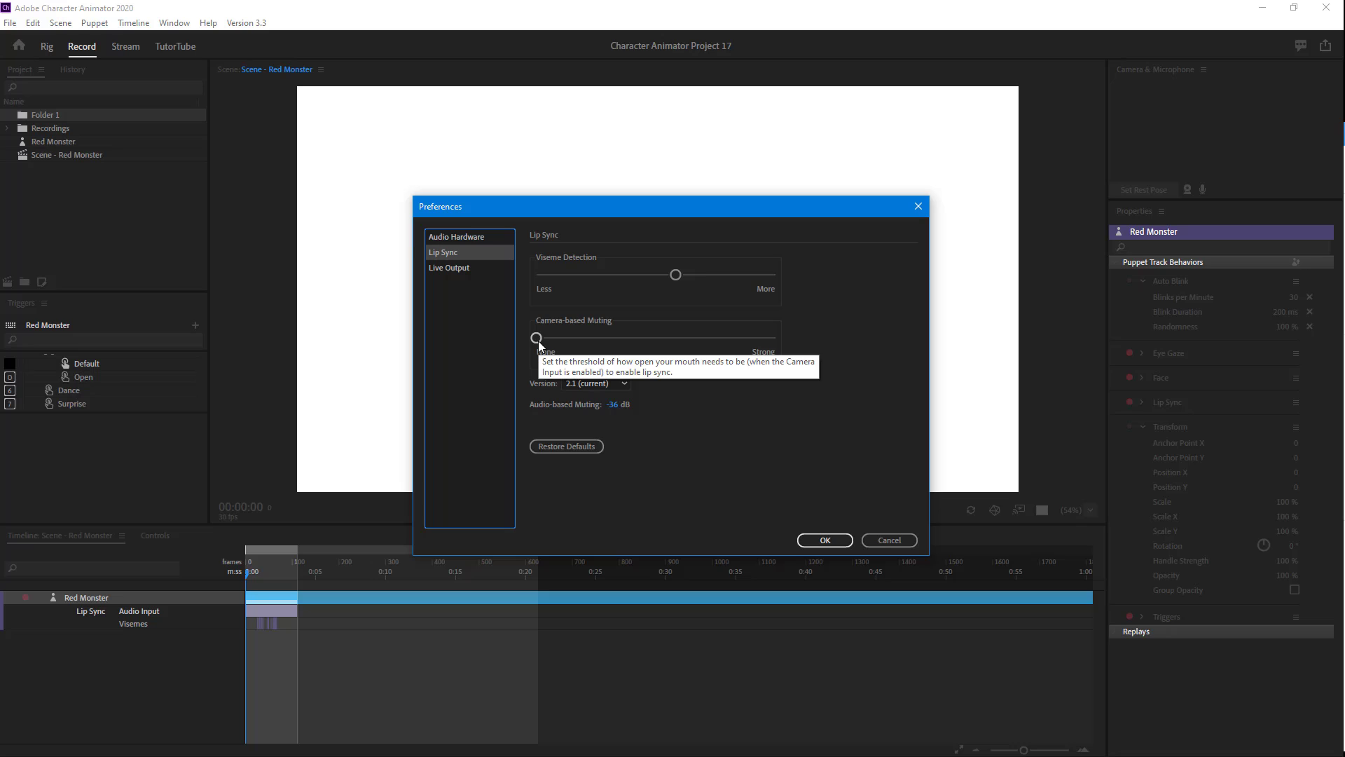
Try Camera-based Muting toward Strong, then return it to None.
{"action": "left_click_drag", "start_coordinate": [535, 338], "coordinate": [576, 337]}
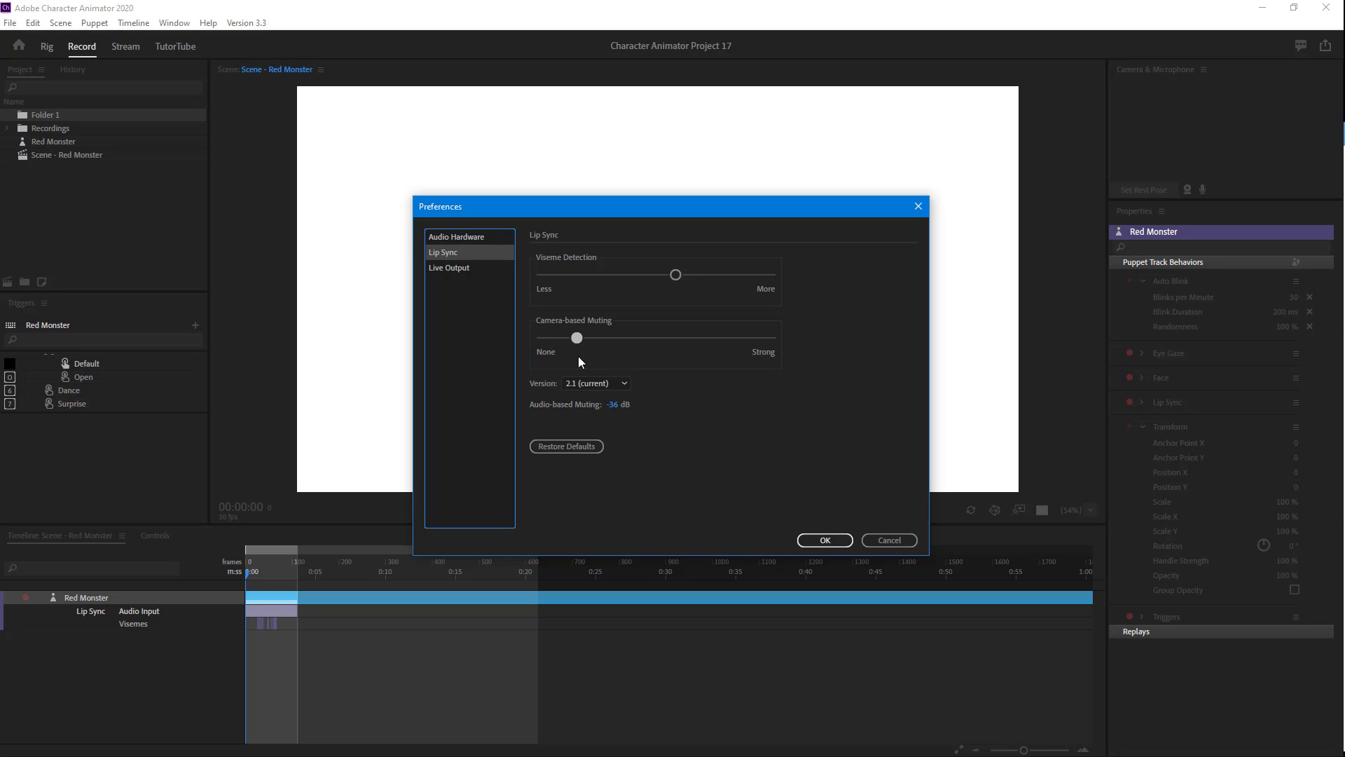
{"action": "left_click_drag", "start_coordinate": [575, 337], "coordinate": [685, 338]}
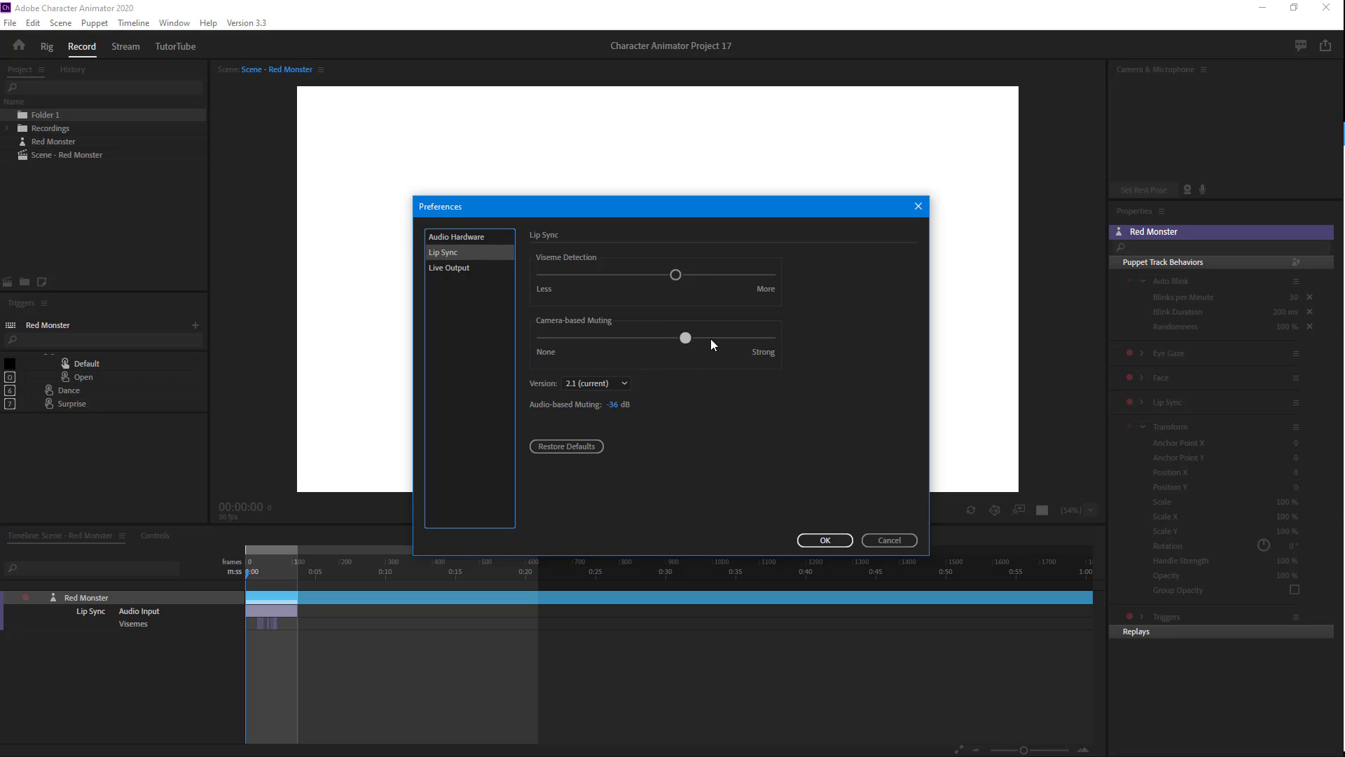
{"action": "left_click_drag", "start_coordinate": [685, 338], "coordinate": [537, 337]}
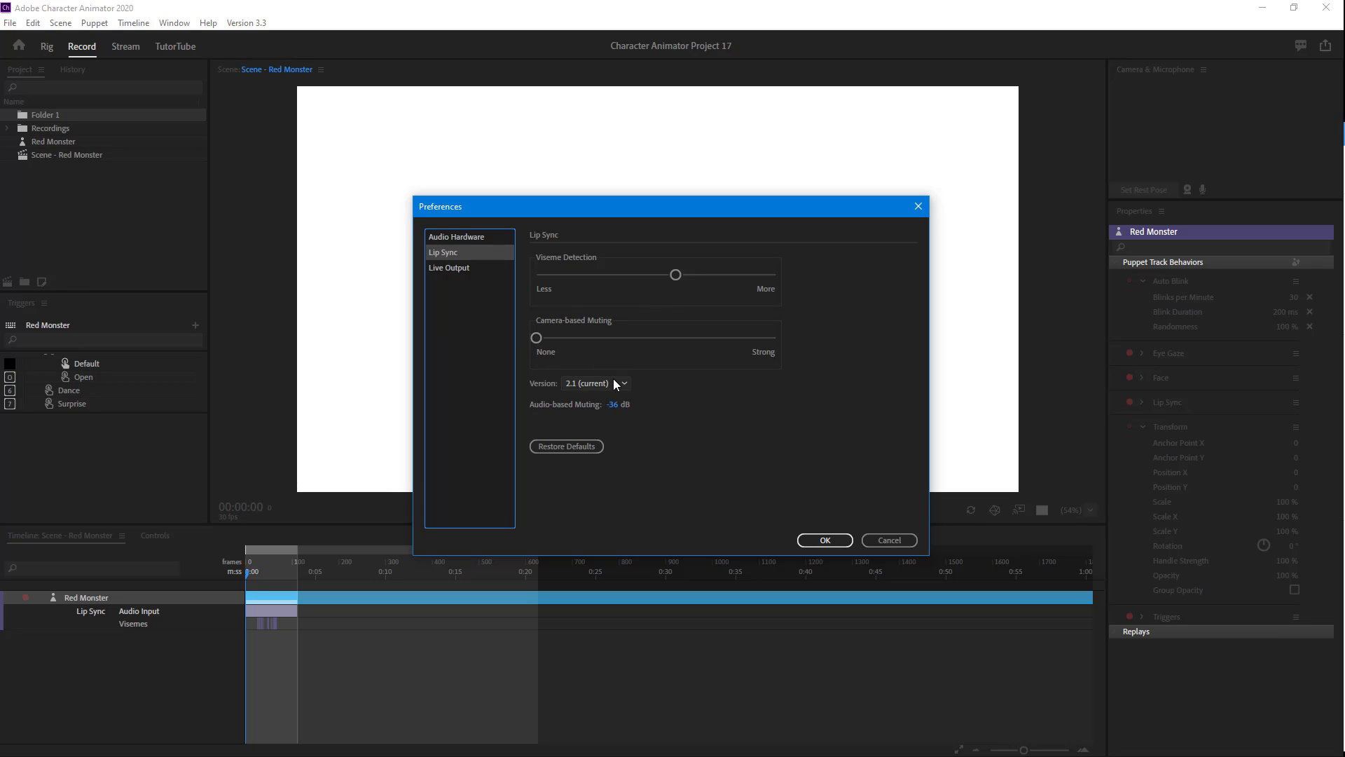
{"action": "left_click", "coordinate": [596, 383]}
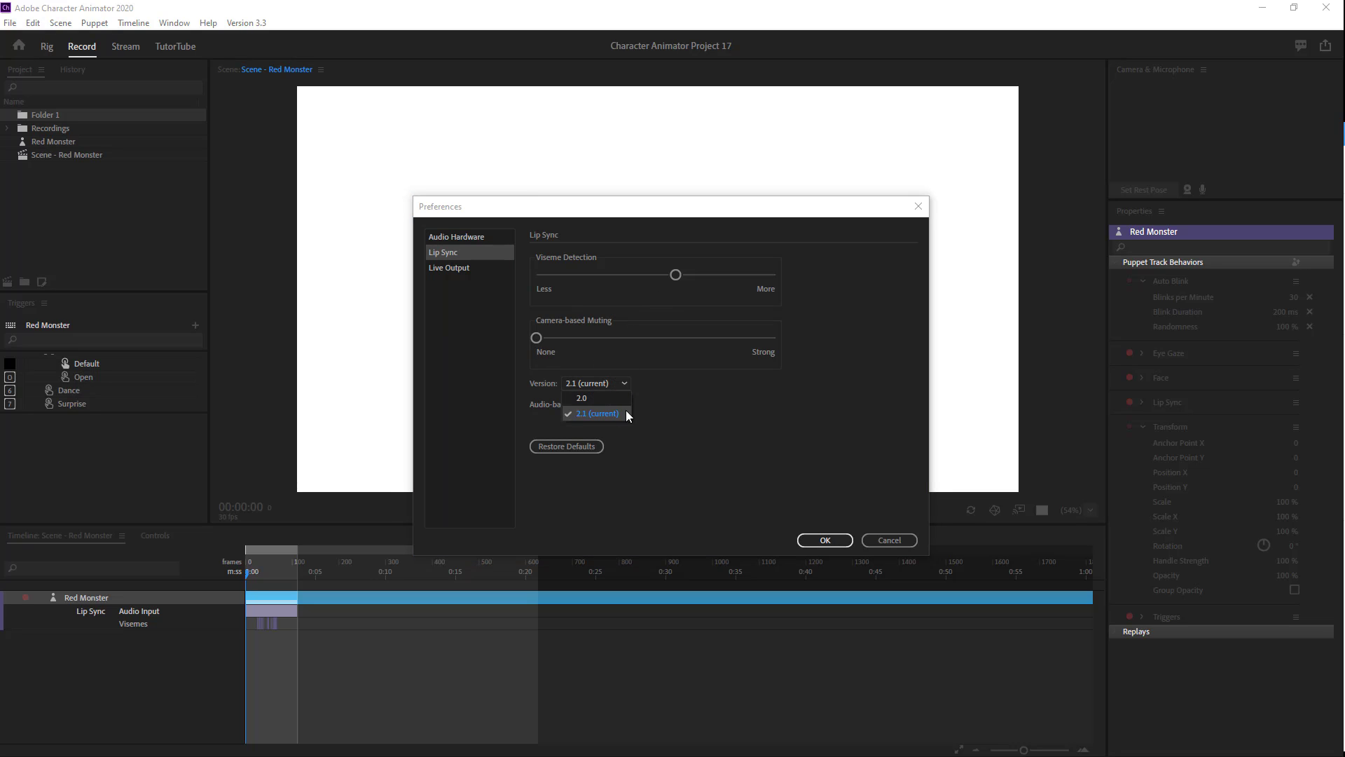
{"action": "left_click", "coordinate": [595, 412]}
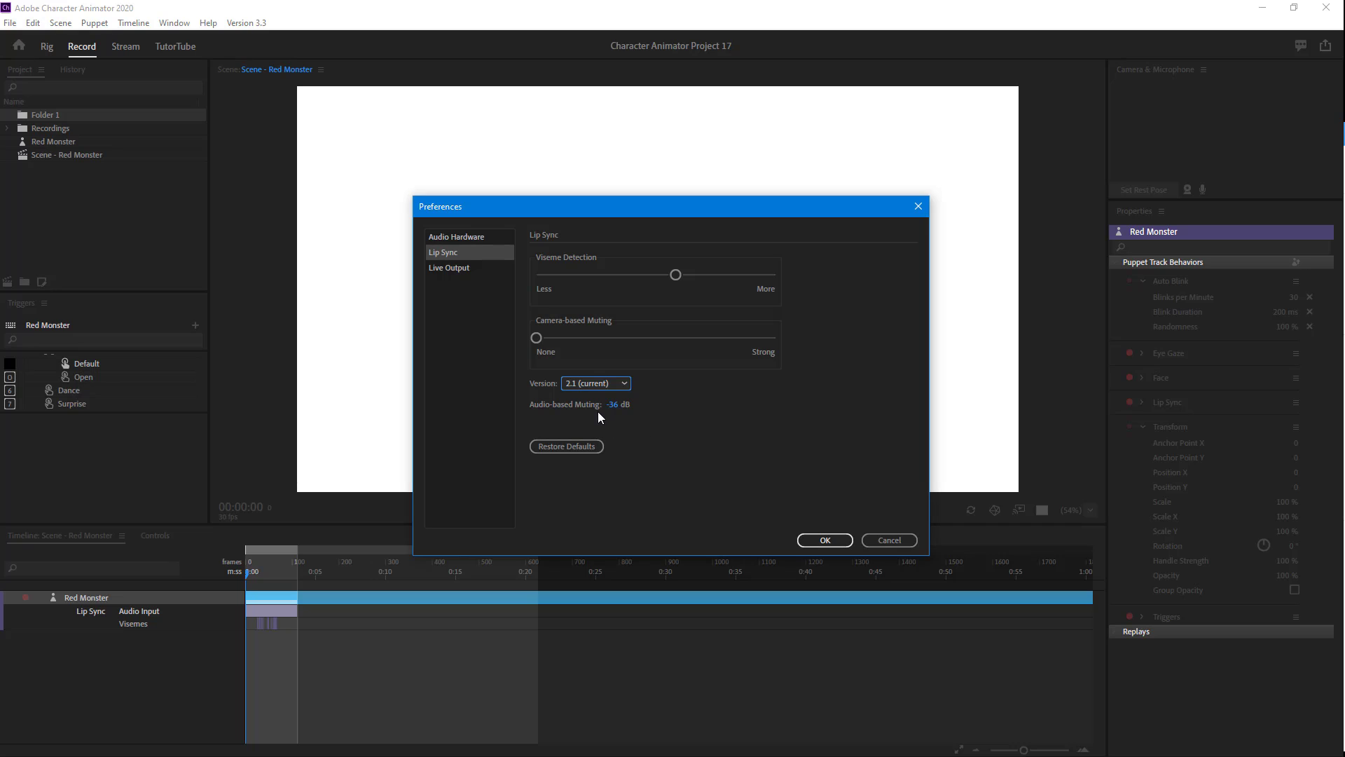
{"action": "mouse_move", "coordinate": [614, 418]}
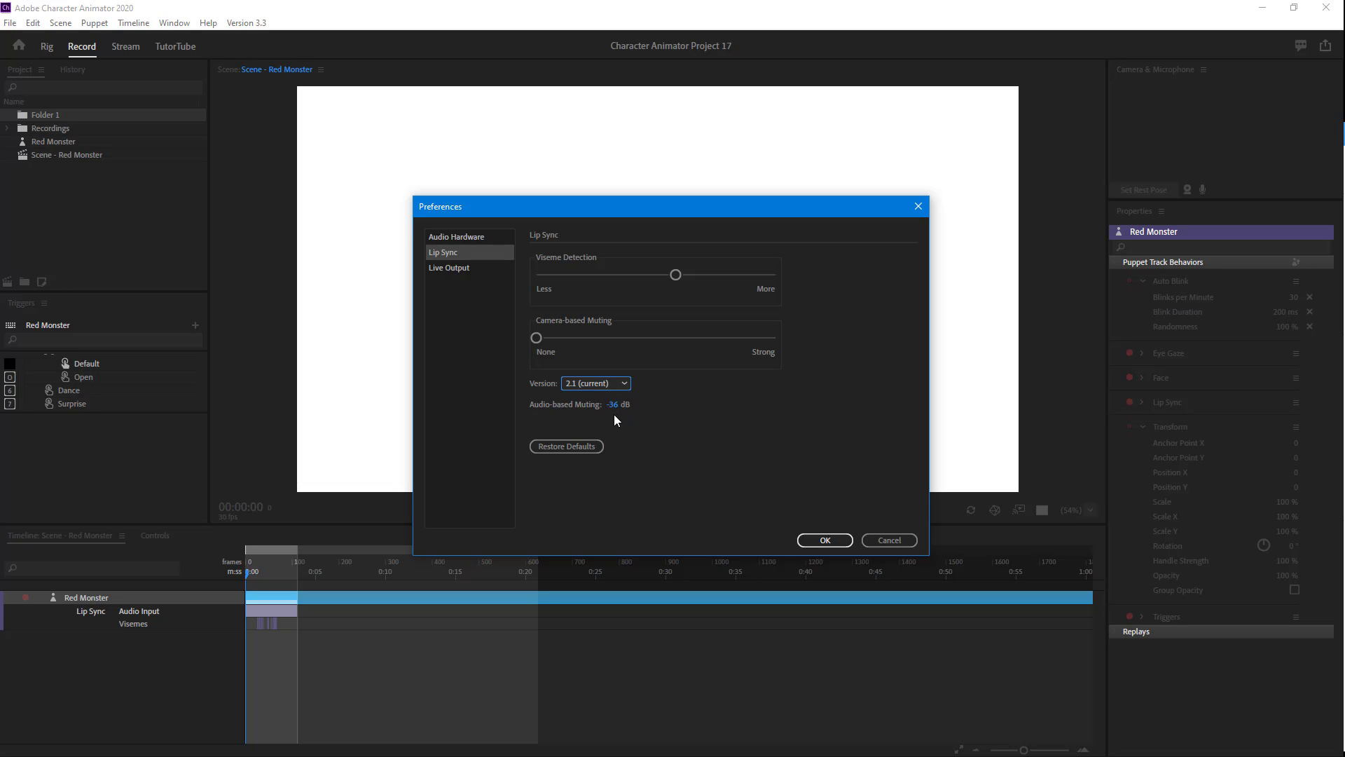
{"action": "mouse_move", "coordinate": [638, 444]}
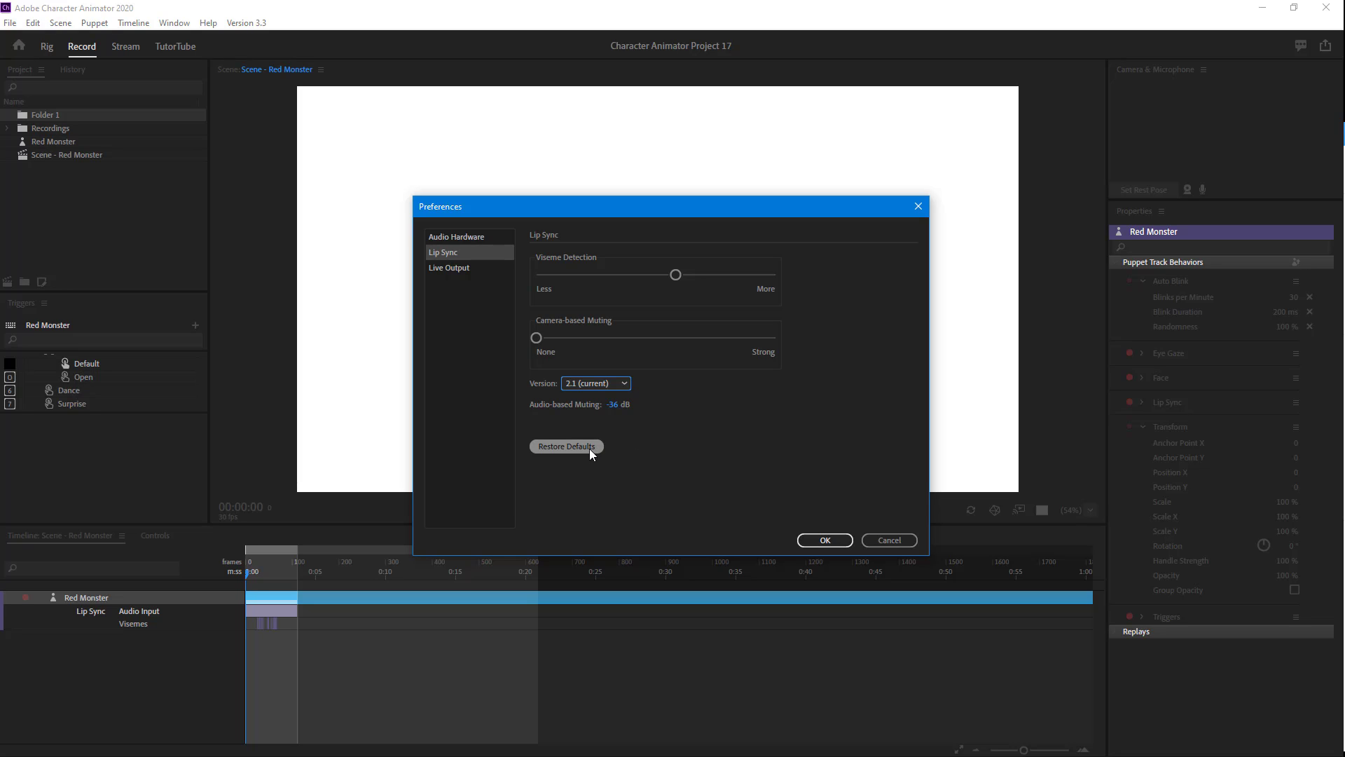
{"action": "mouse_move", "coordinate": [468, 291]}
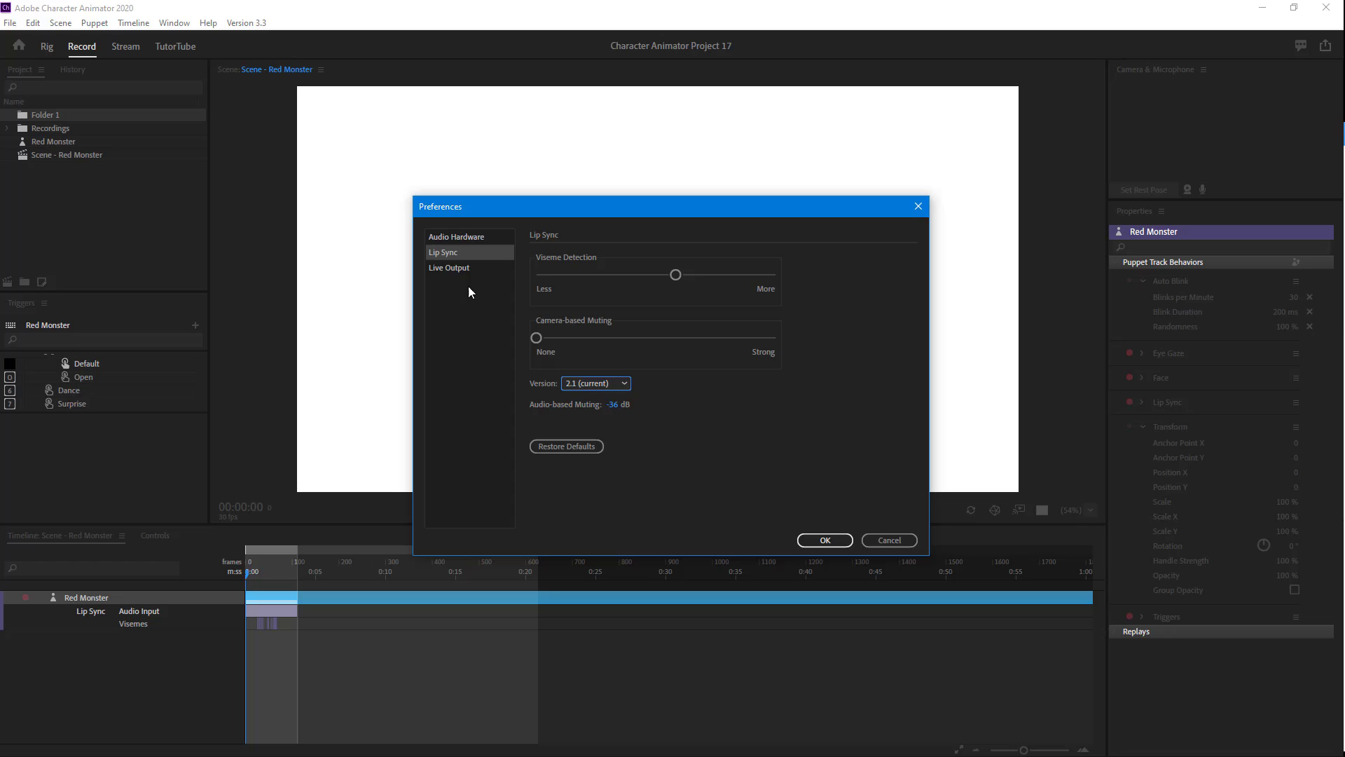
Enable Mercury Transmit in Live Output with no Adobe Monitor devices checked, then return to Audio Hardware.
{"action": "left_click", "coordinate": [449, 266]}
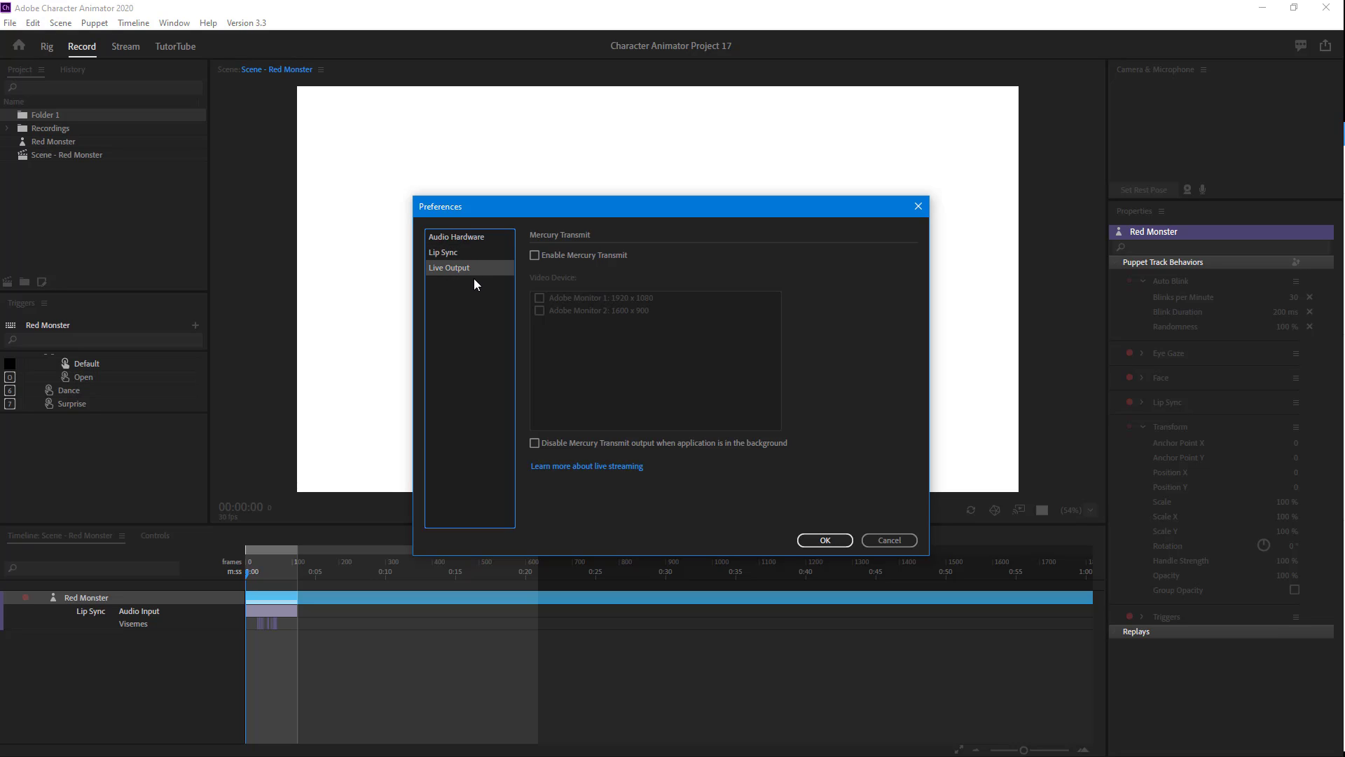
{"action": "left_click", "coordinate": [533, 255]}
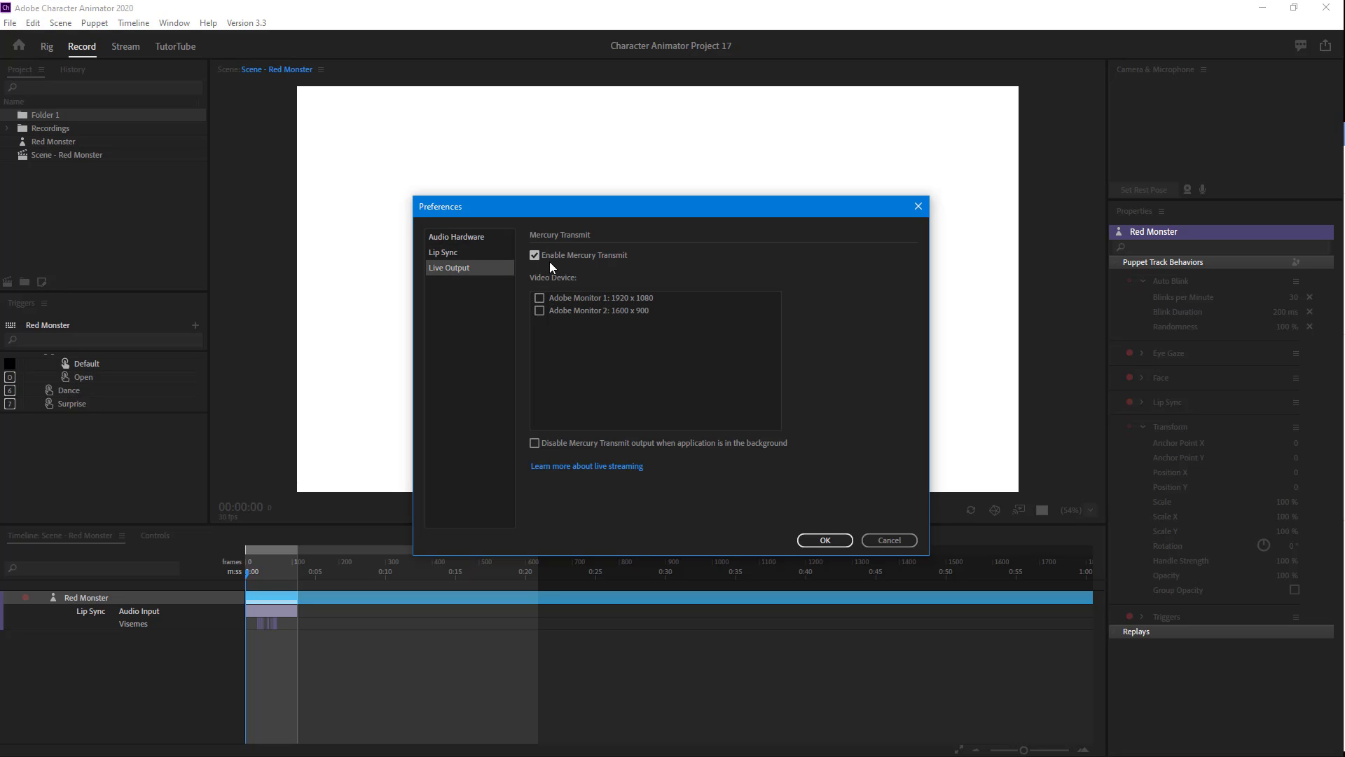
{"action": "left_click", "coordinate": [539, 297]}
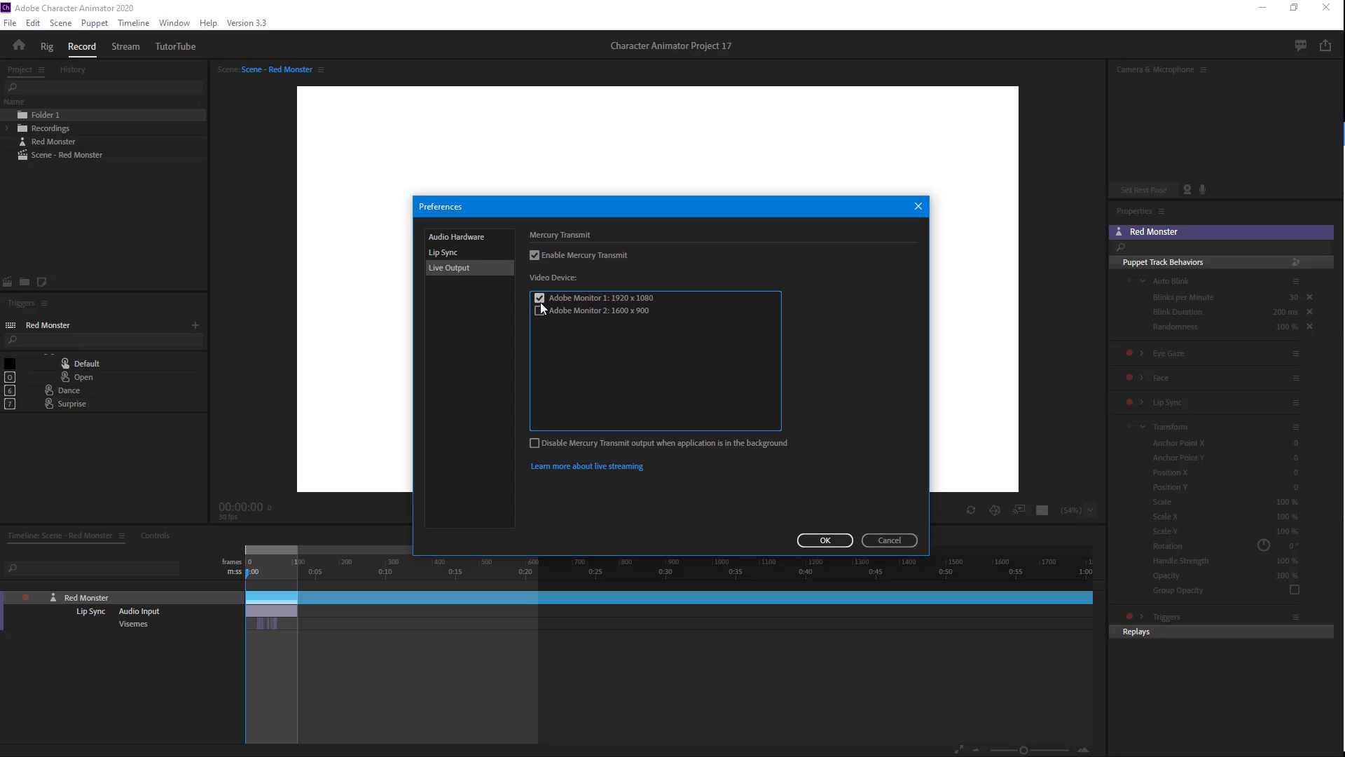
{"action": "left_click", "coordinate": [540, 311]}
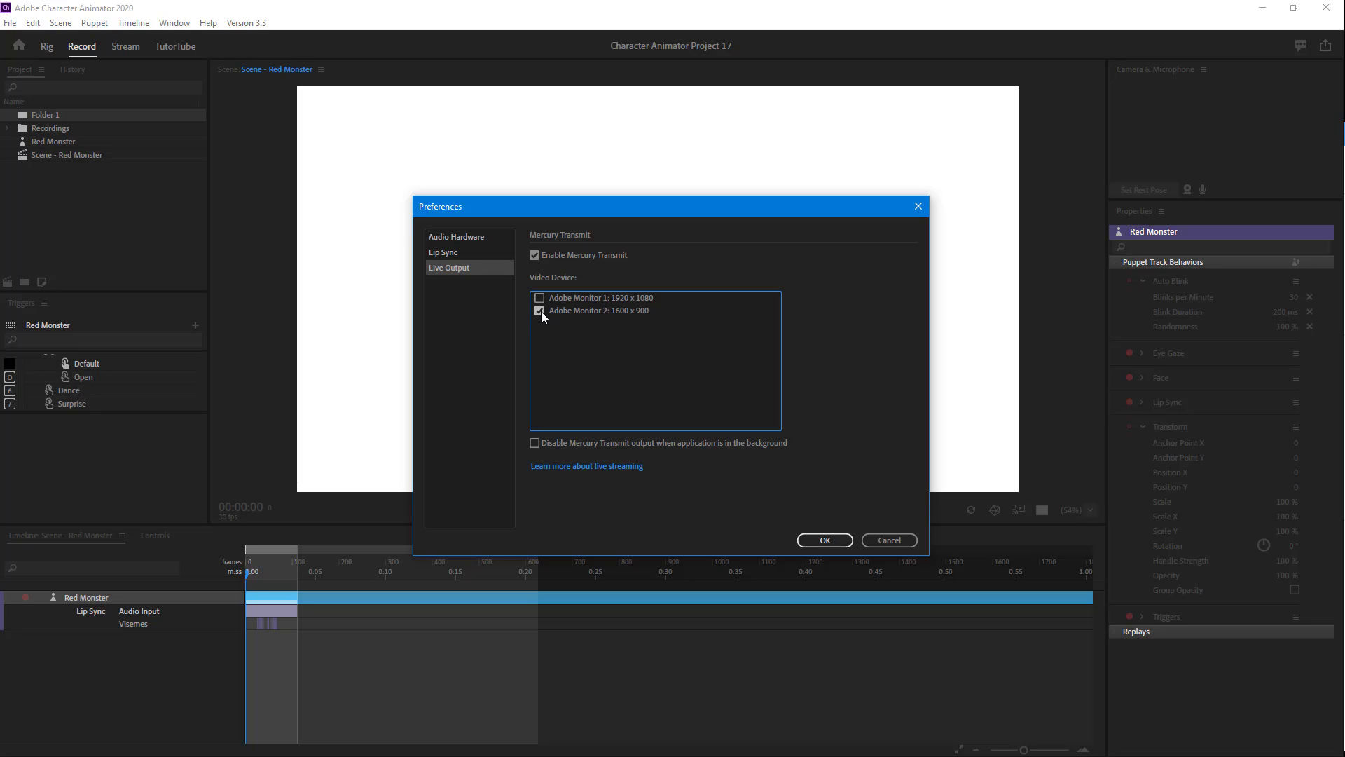
{"action": "left_click", "coordinate": [538, 311]}
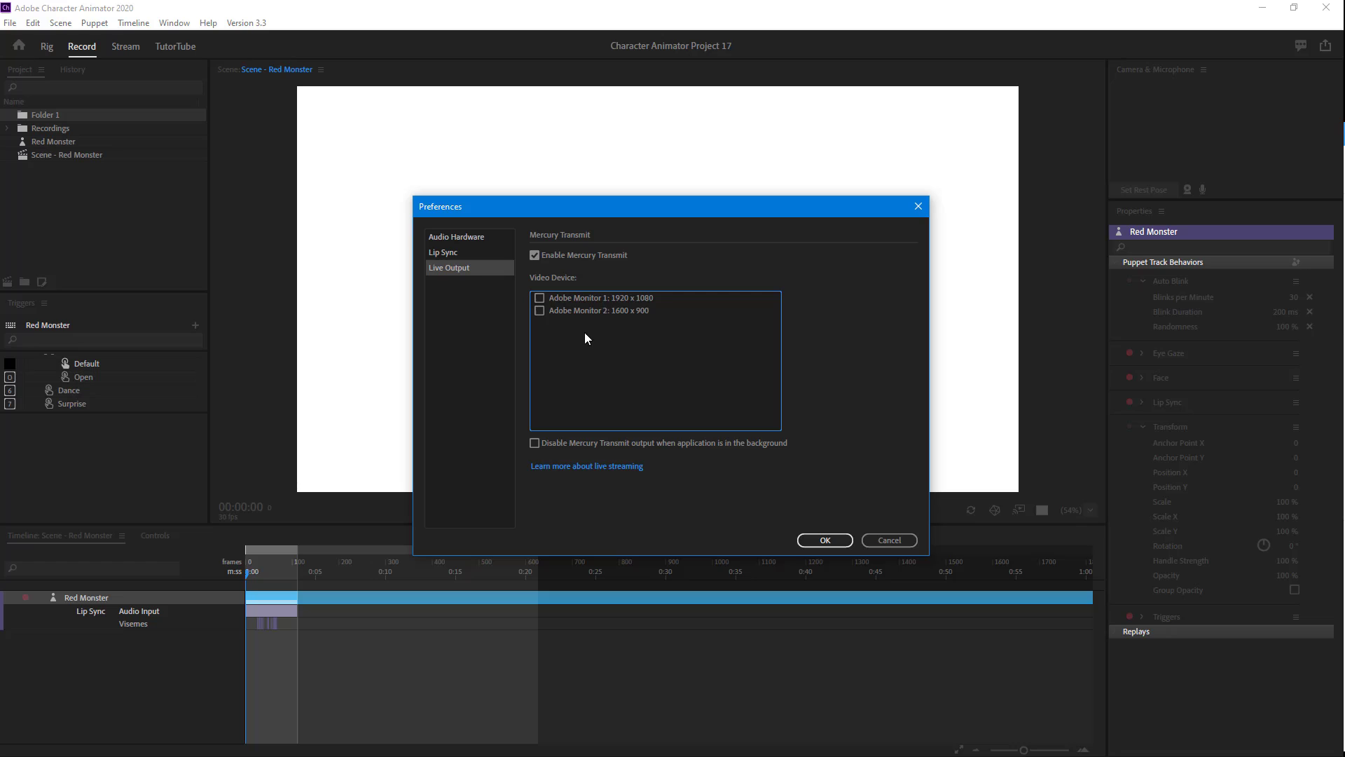
{"action": "left_click", "coordinate": [457, 236]}
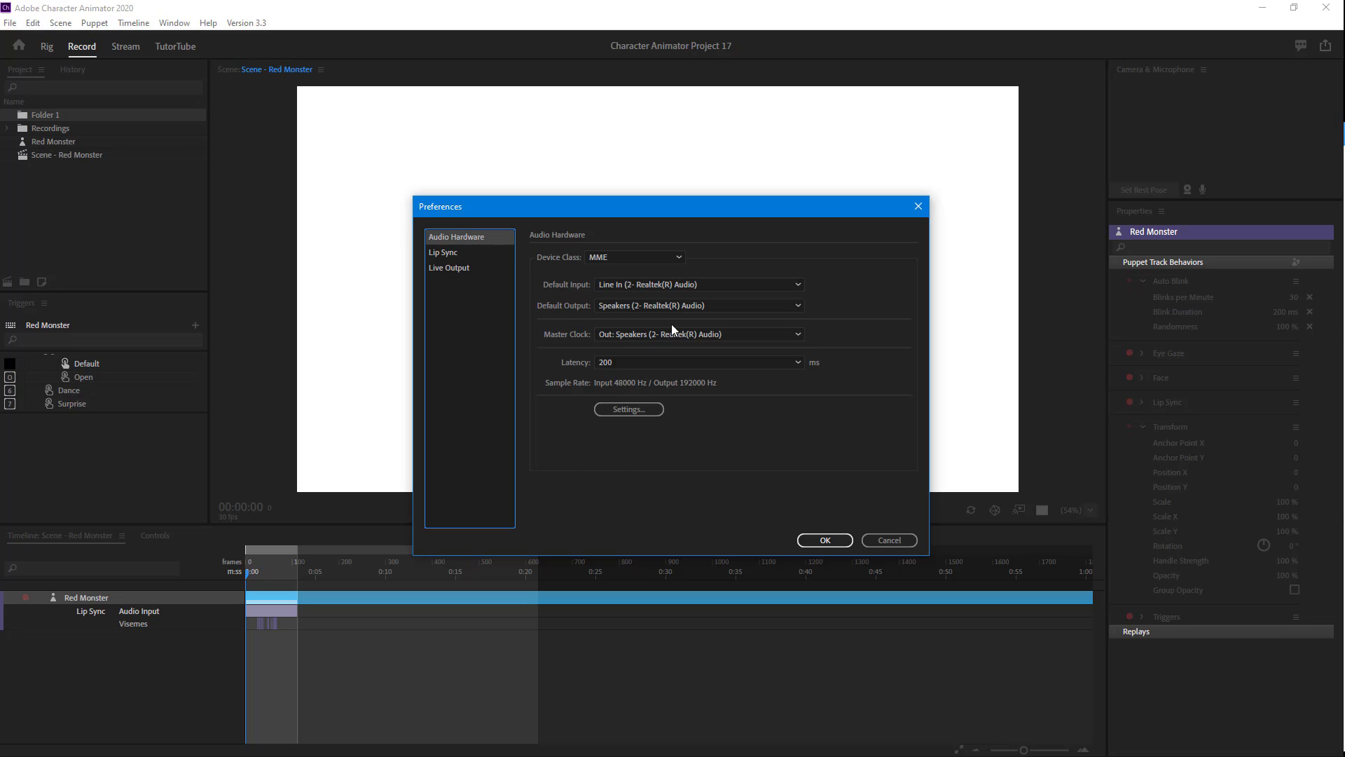
{"action": "mouse_move", "coordinate": [826, 369]}
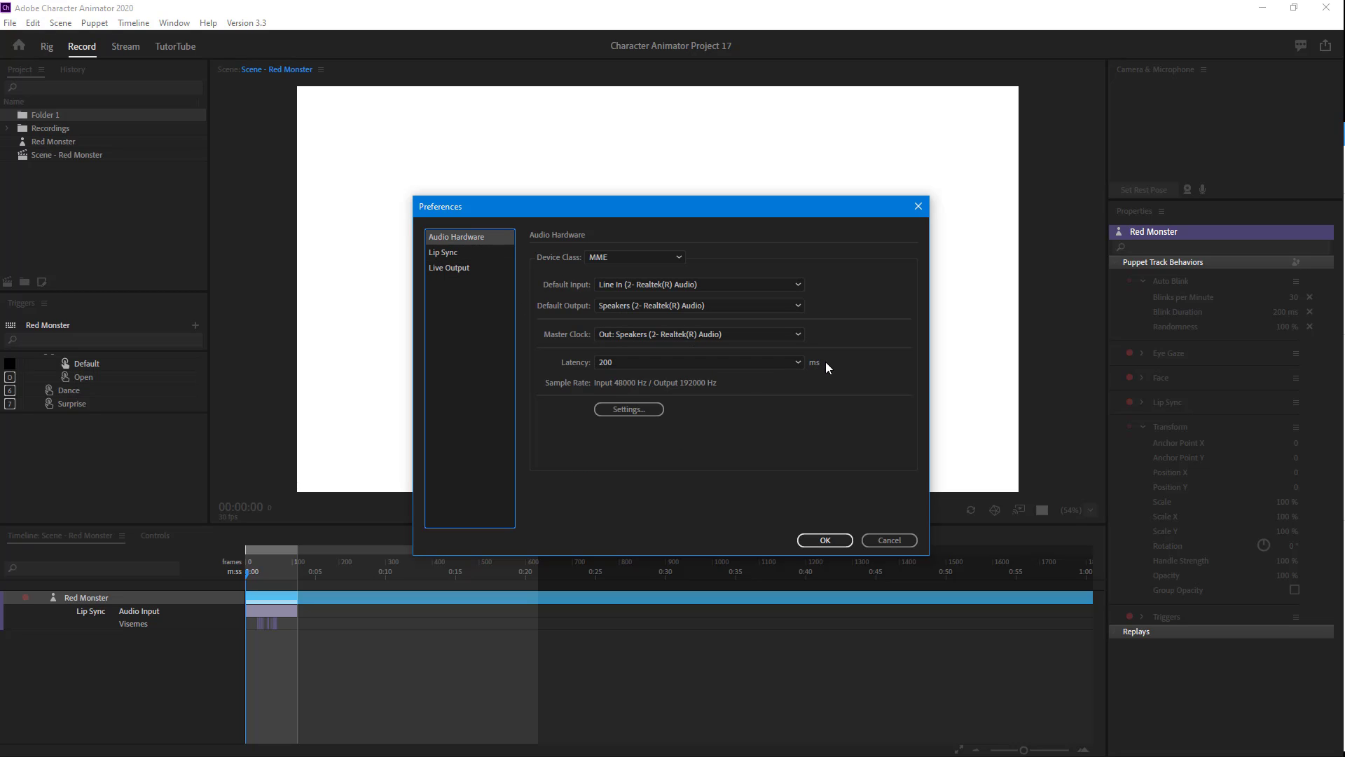
{"action": "mouse_move", "coordinate": [960, 411]}
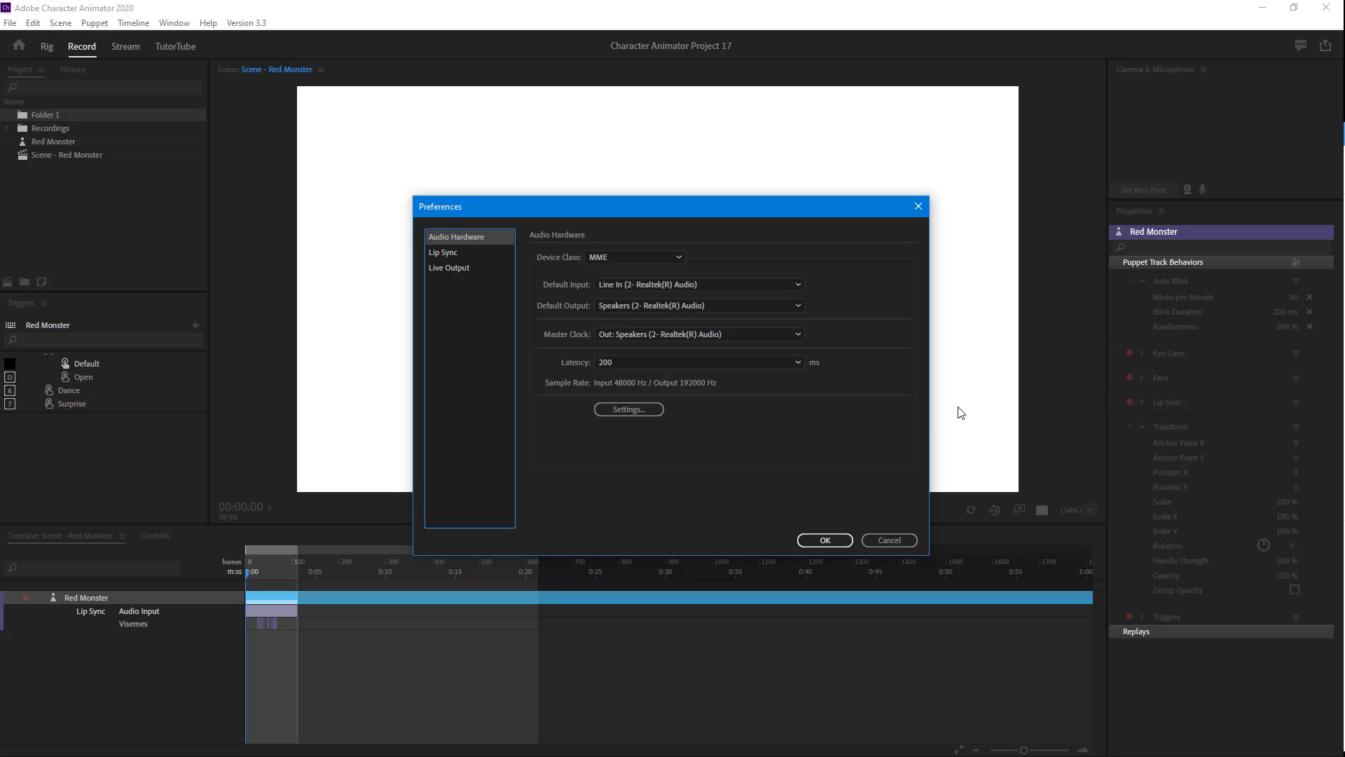
{"action": "mouse_move", "coordinate": [895, 556]}
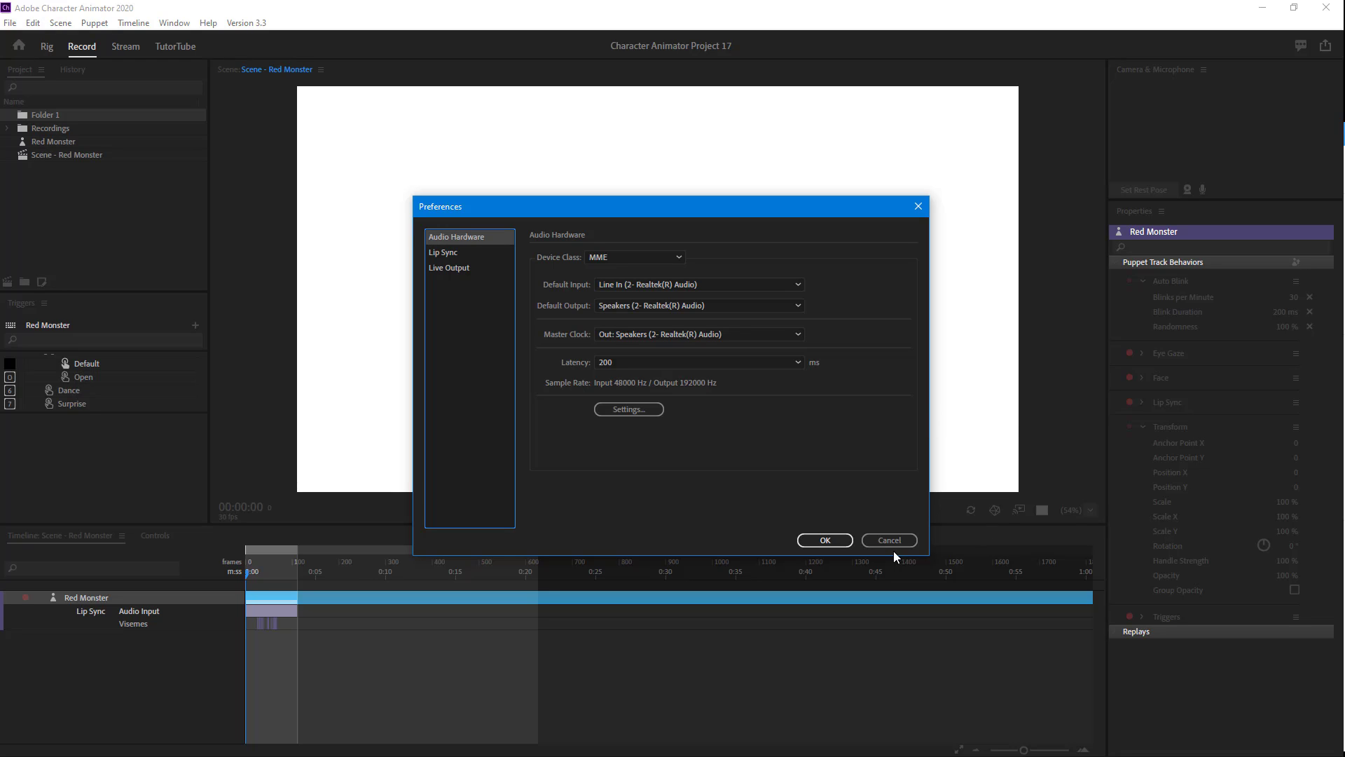